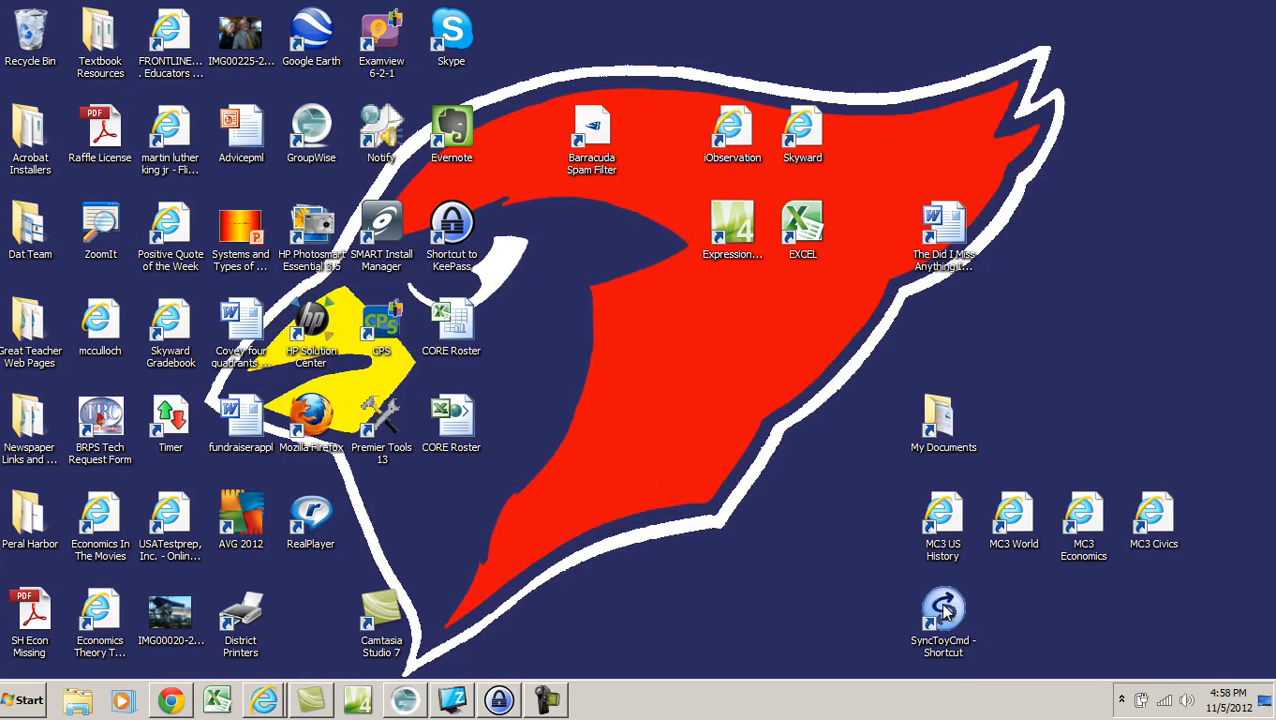
{"action": "mouse_move", "coordinate": [590, 524]}
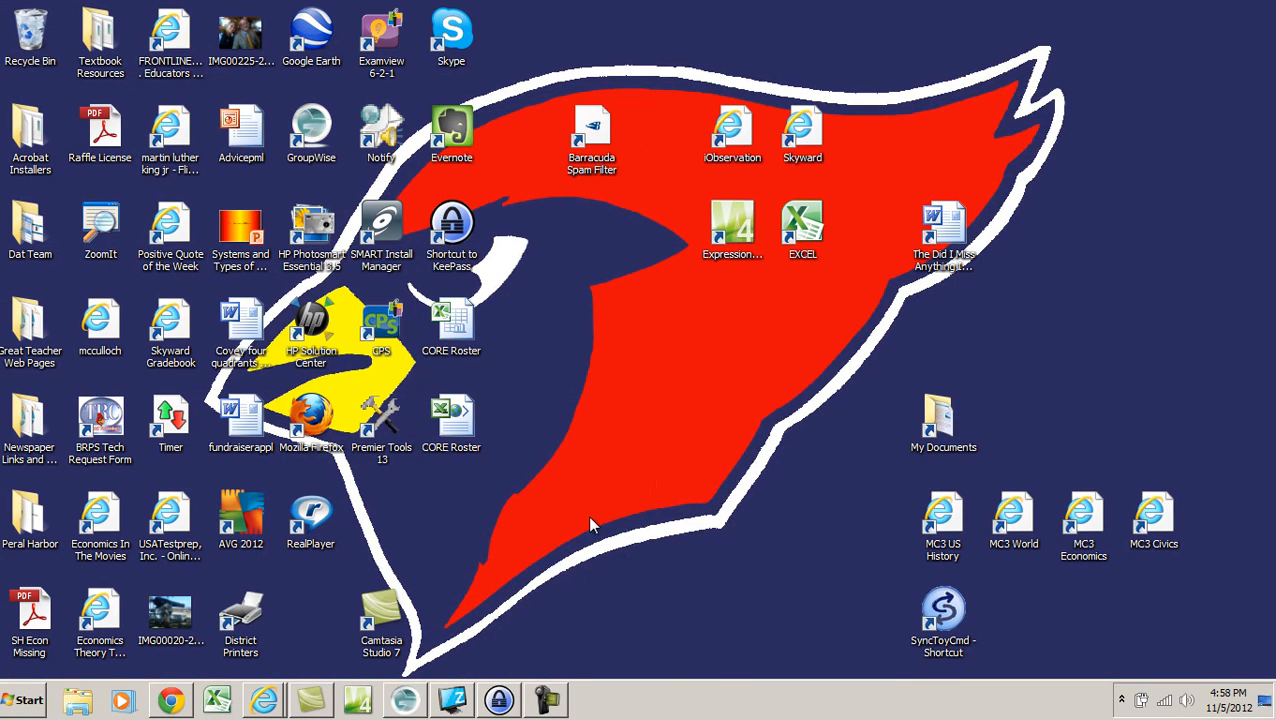
{"action": "mouse_move", "coordinate": [585, 519]}
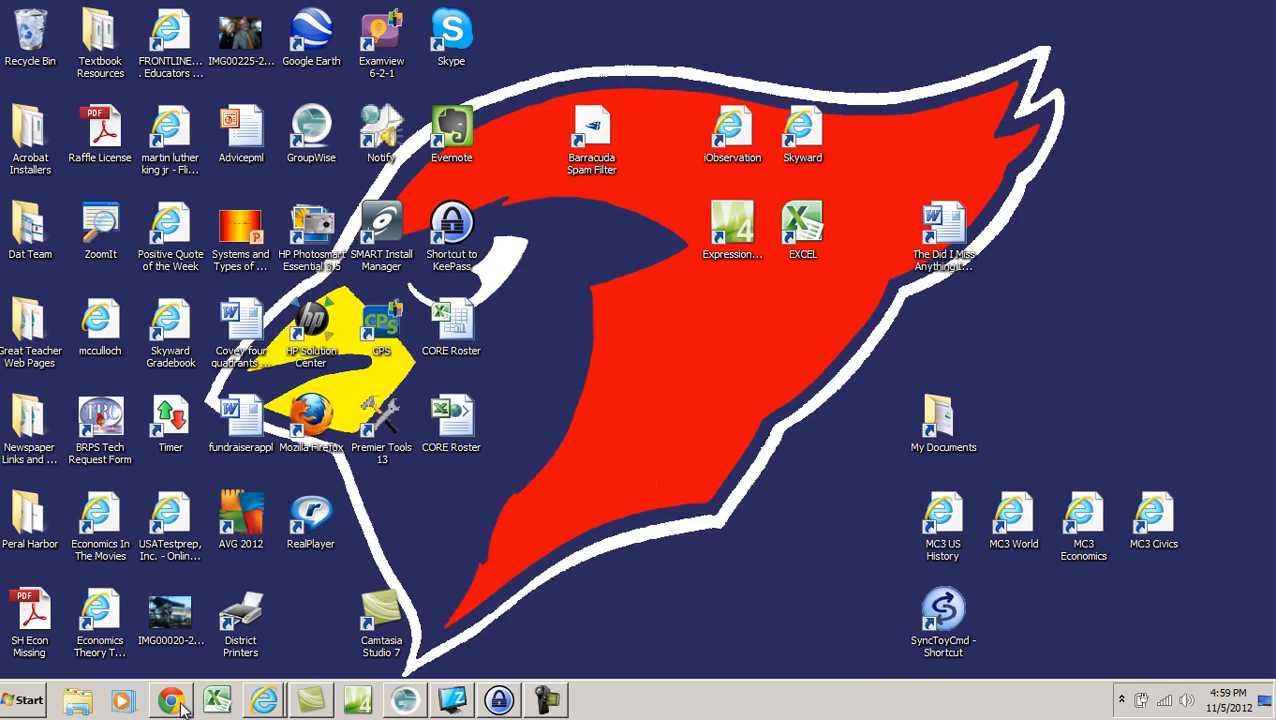
Step: Search Google for 'iobservation' in Chrome
{"action": "left_click", "coordinate": [170, 700]}
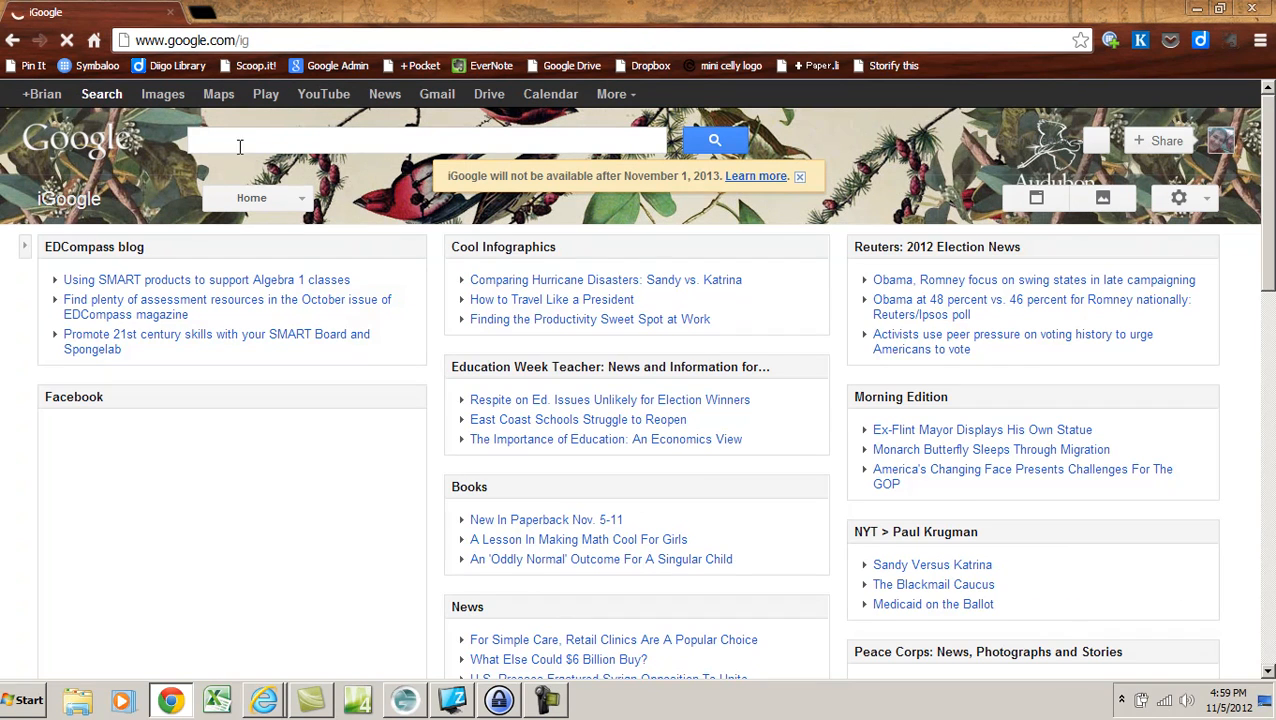
{"action": "type", "text": "i"}
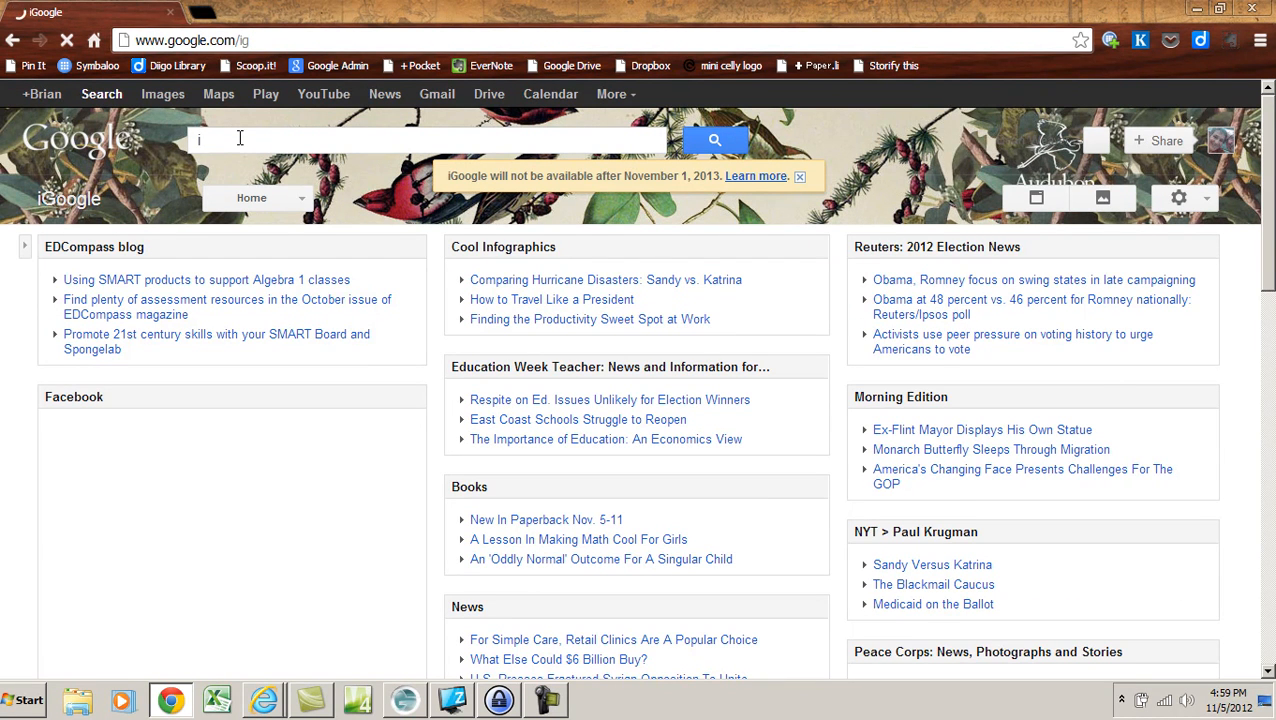
{"action": "type", "text": "observa"}
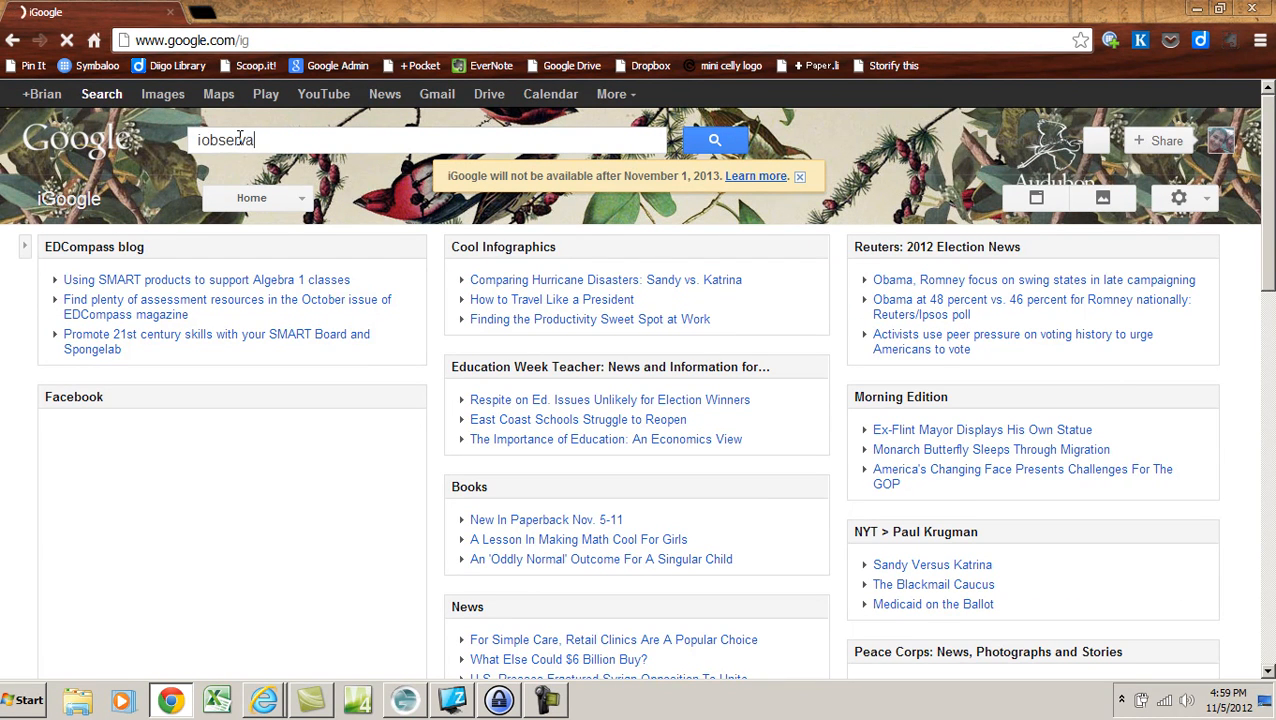
{"action": "key", "text": "enter"}
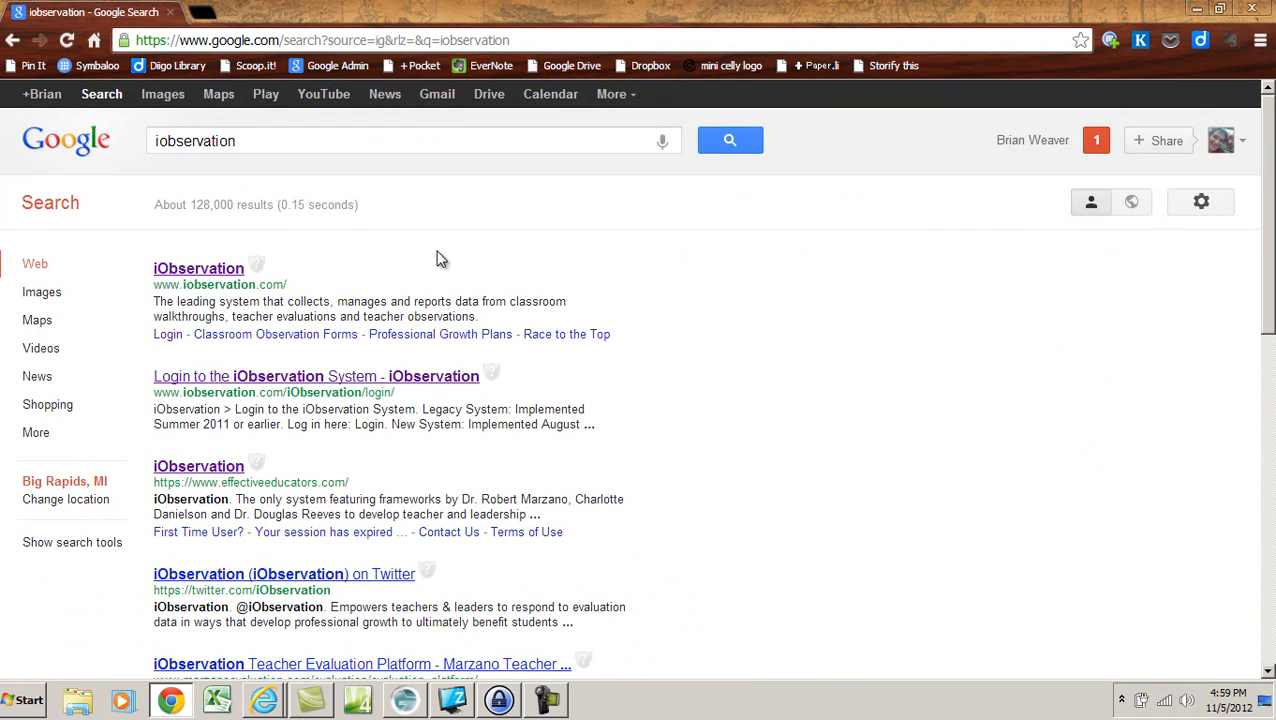
{"action": "mouse_move", "coordinate": [305, 388]}
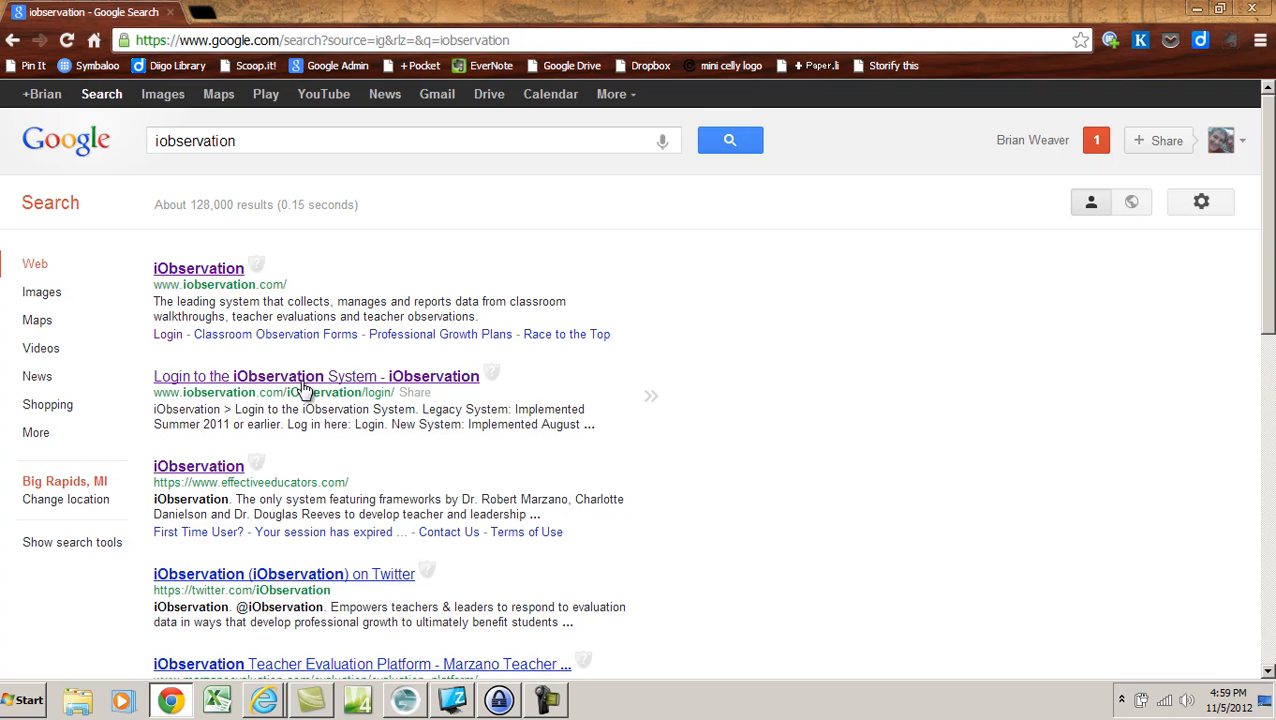
Step: Open the 'Login to the iObservation System' search result
{"action": "left_click", "coordinate": [316, 376]}
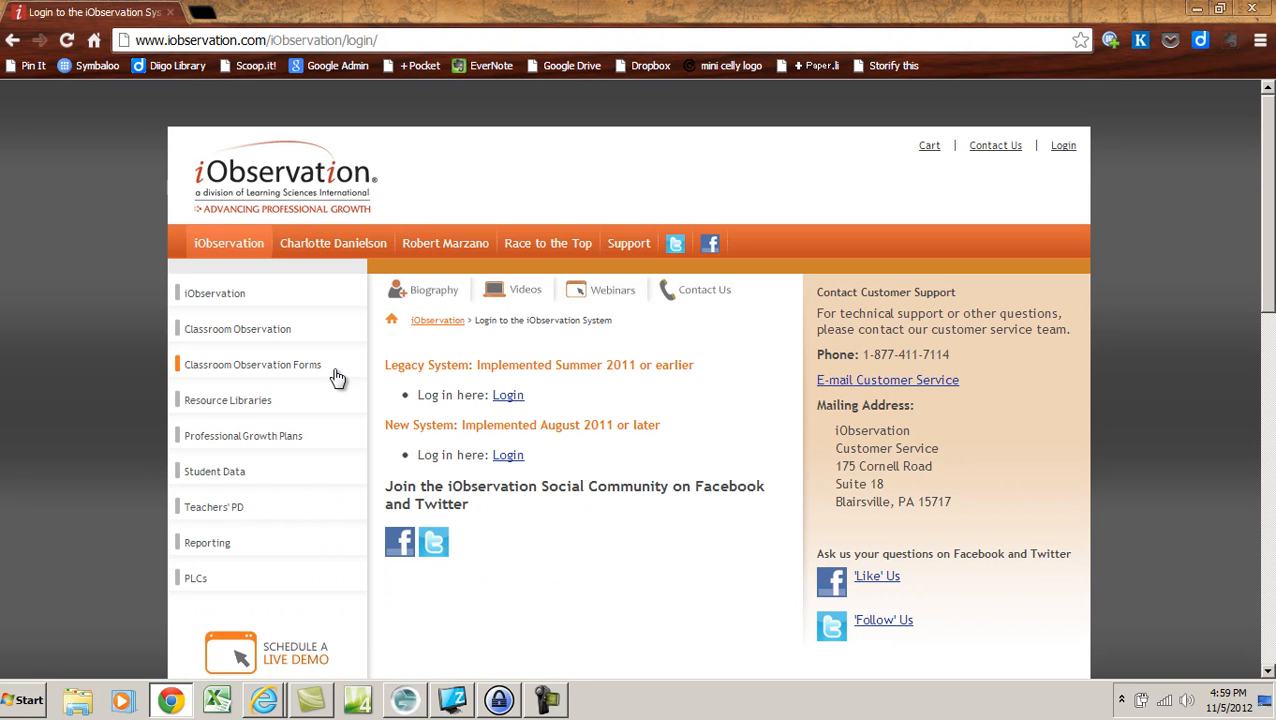
{"action": "mouse_move", "coordinate": [897, 201]}
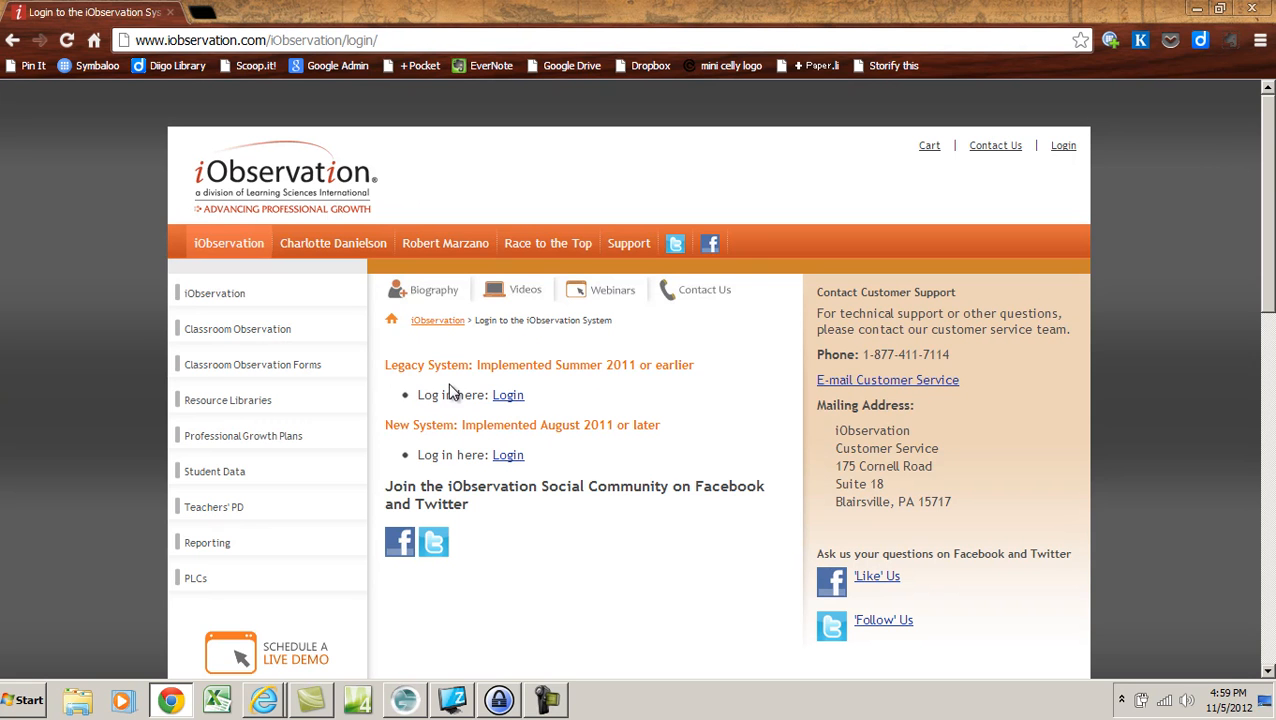
{"action": "mouse_move", "coordinate": [508, 455]}
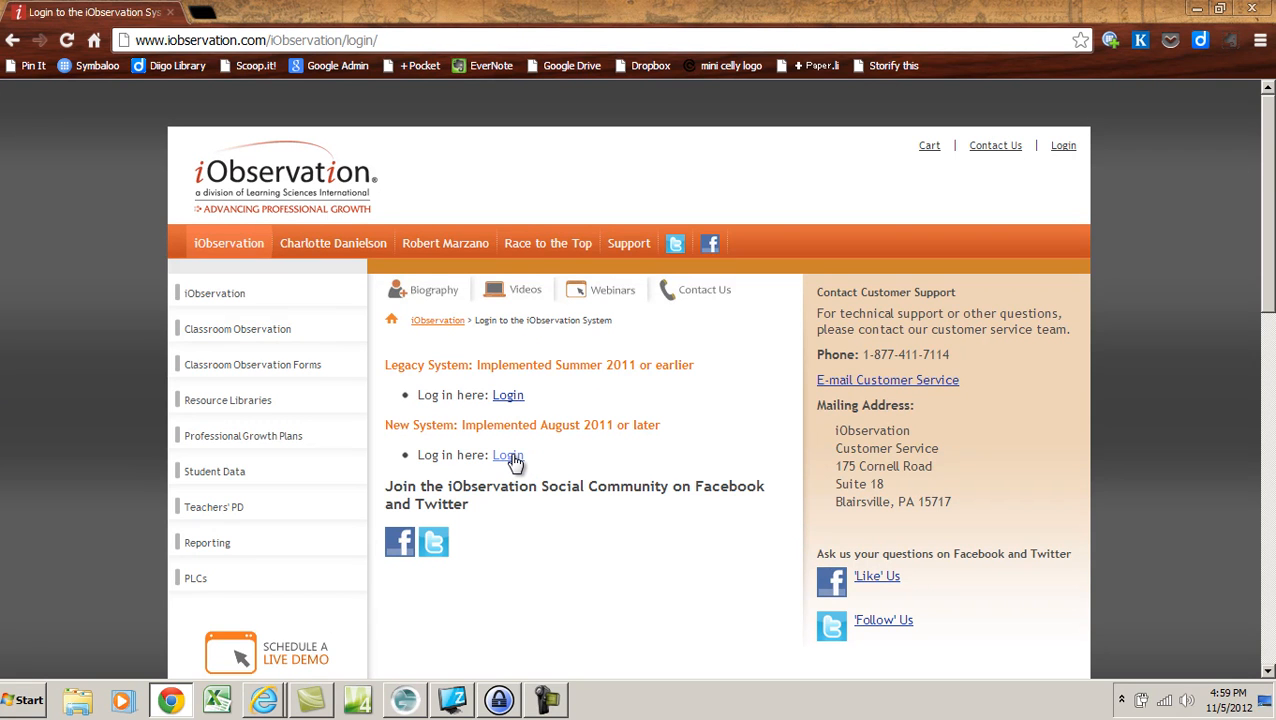
Step: Use the Login link for the New System (implemented August 2011 or later)
{"action": "left_click", "coordinate": [508, 455]}
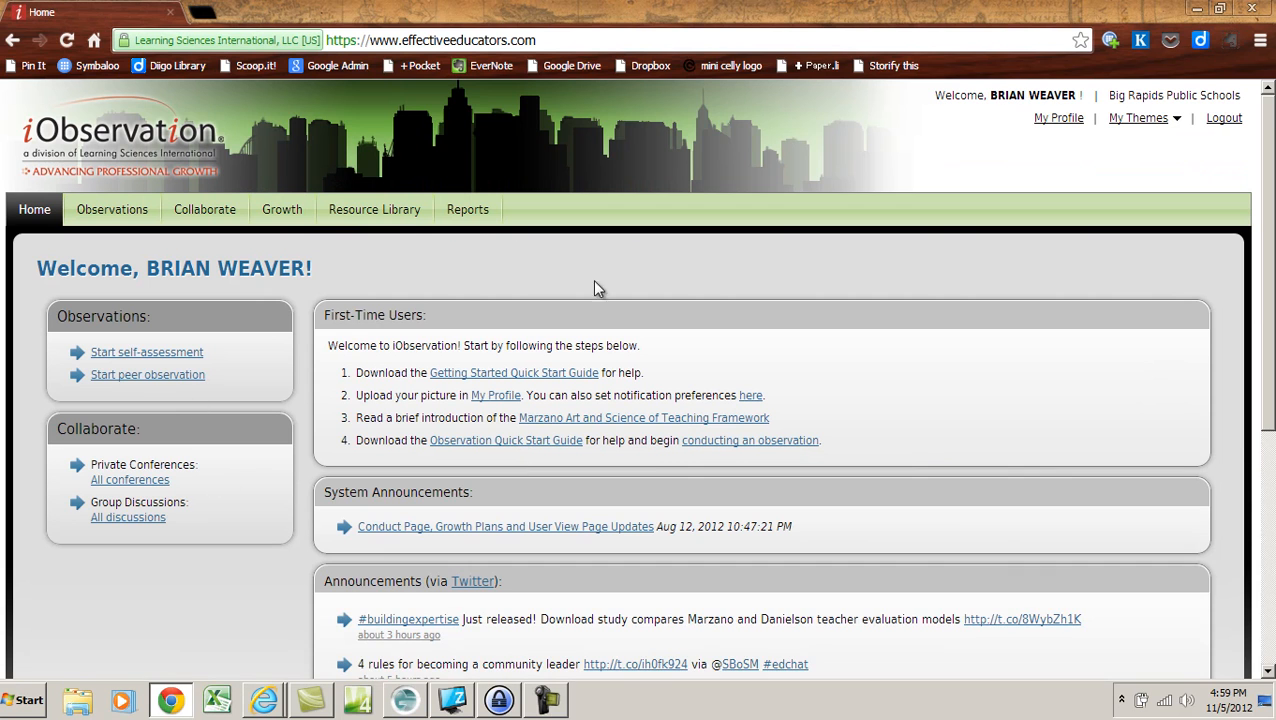
{"action": "mouse_move", "coordinate": [656, 297]}
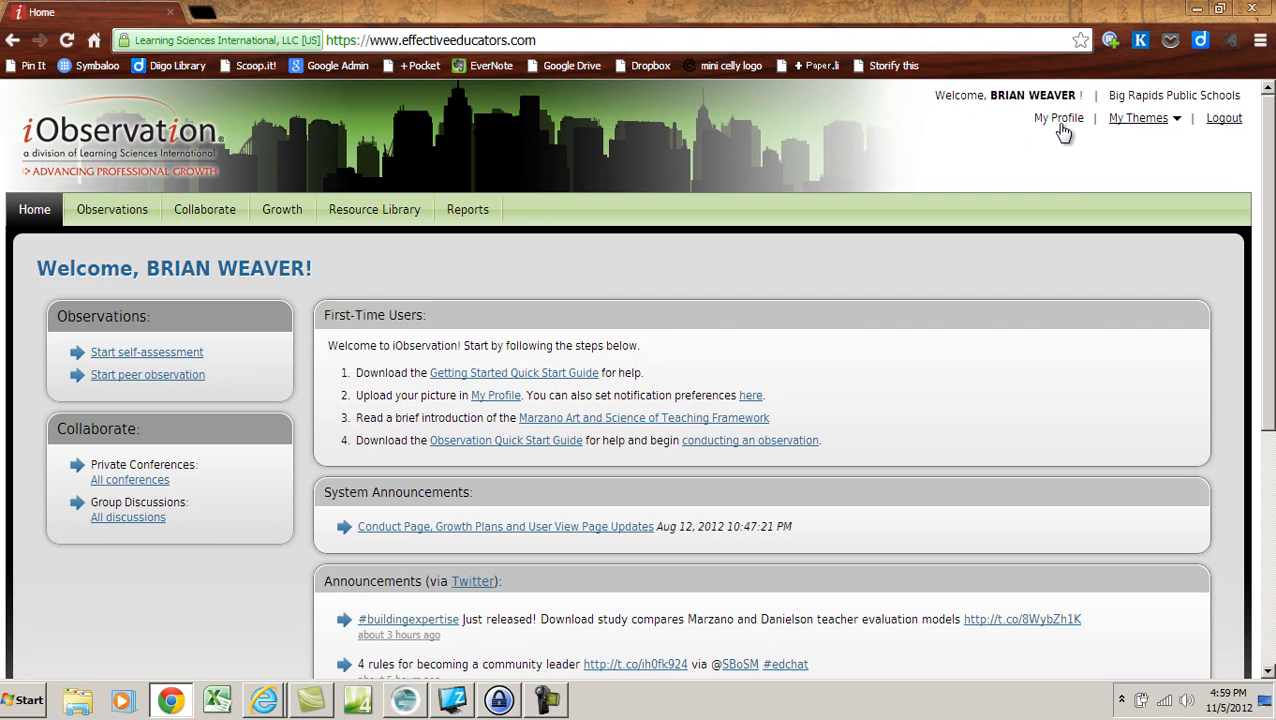
Step: Open My Profile and scroll down to Email Notification Preferences
{"action": "left_click", "coordinate": [1058, 117]}
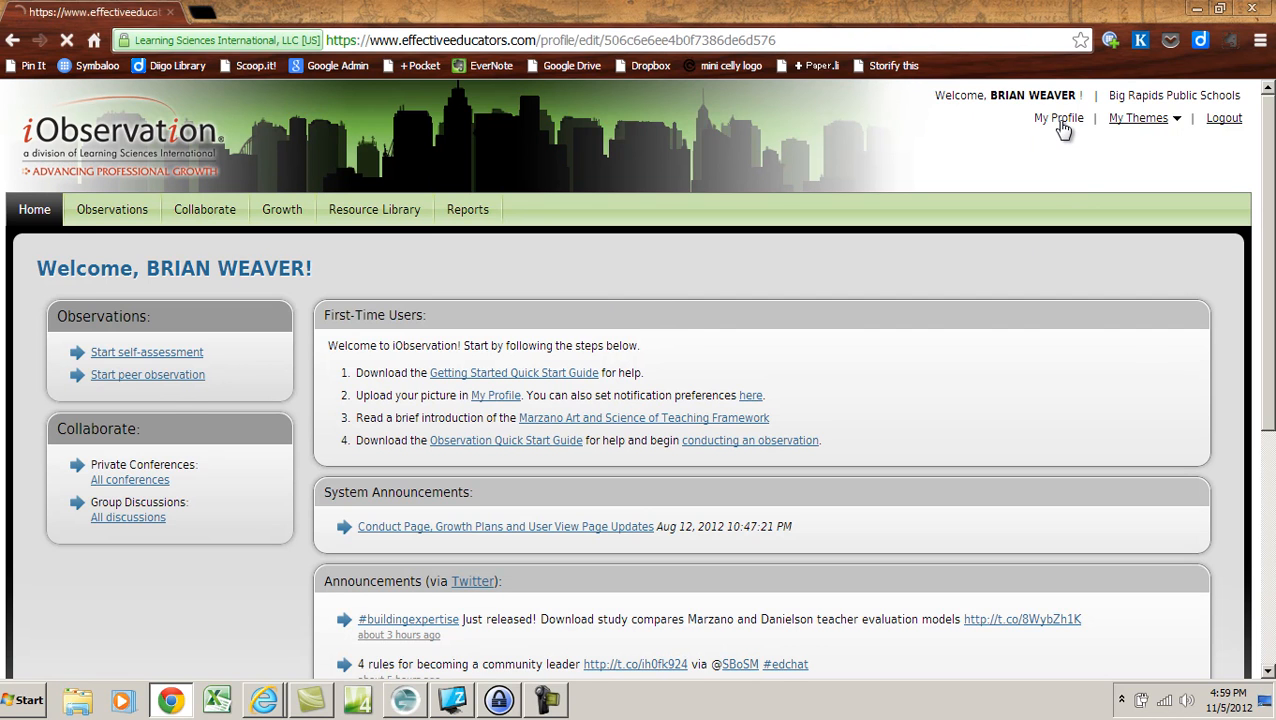
{"action": "left_click", "coordinate": [1058, 118]}
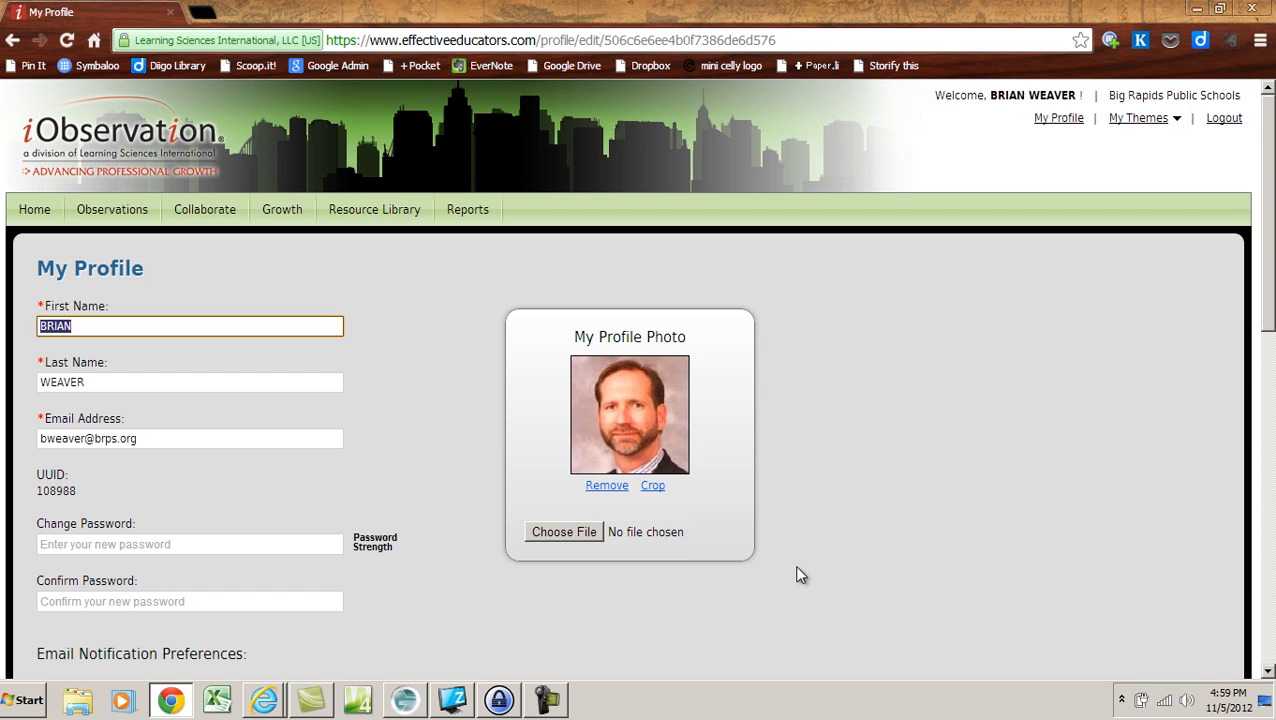
{"action": "mouse_move", "coordinate": [483, 345]}
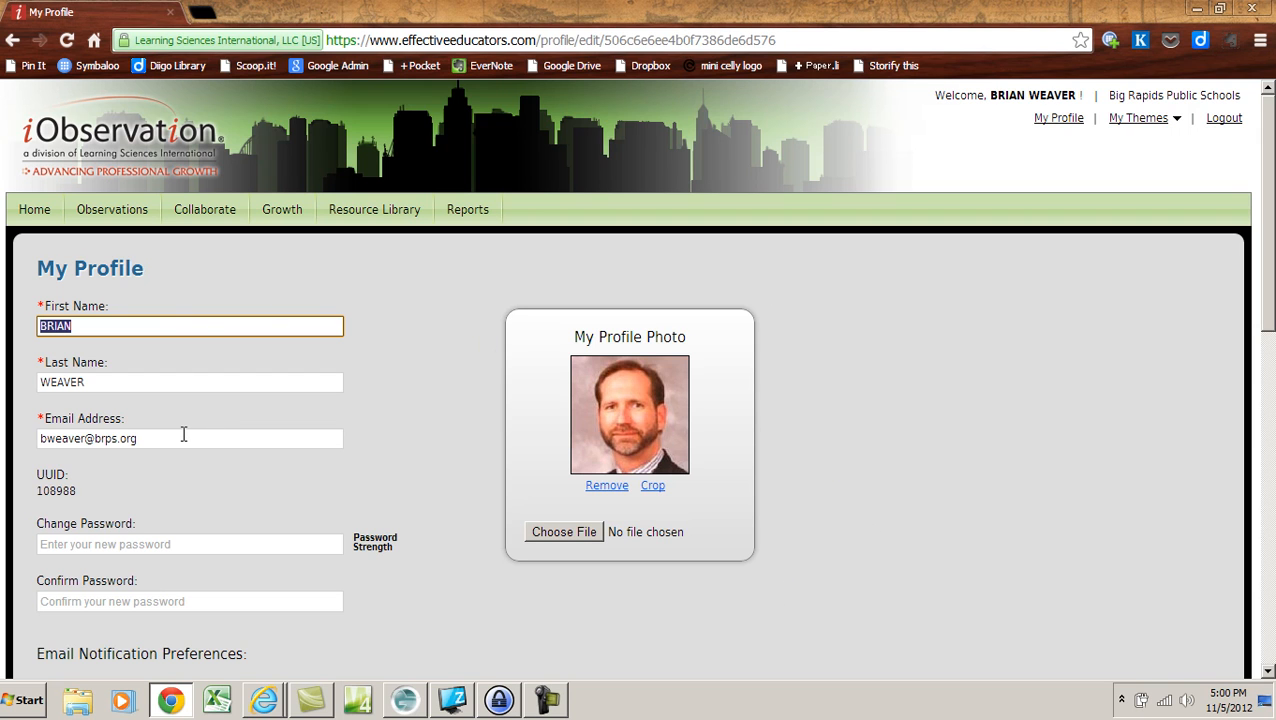
{"action": "left_click", "coordinate": [189, 544]}
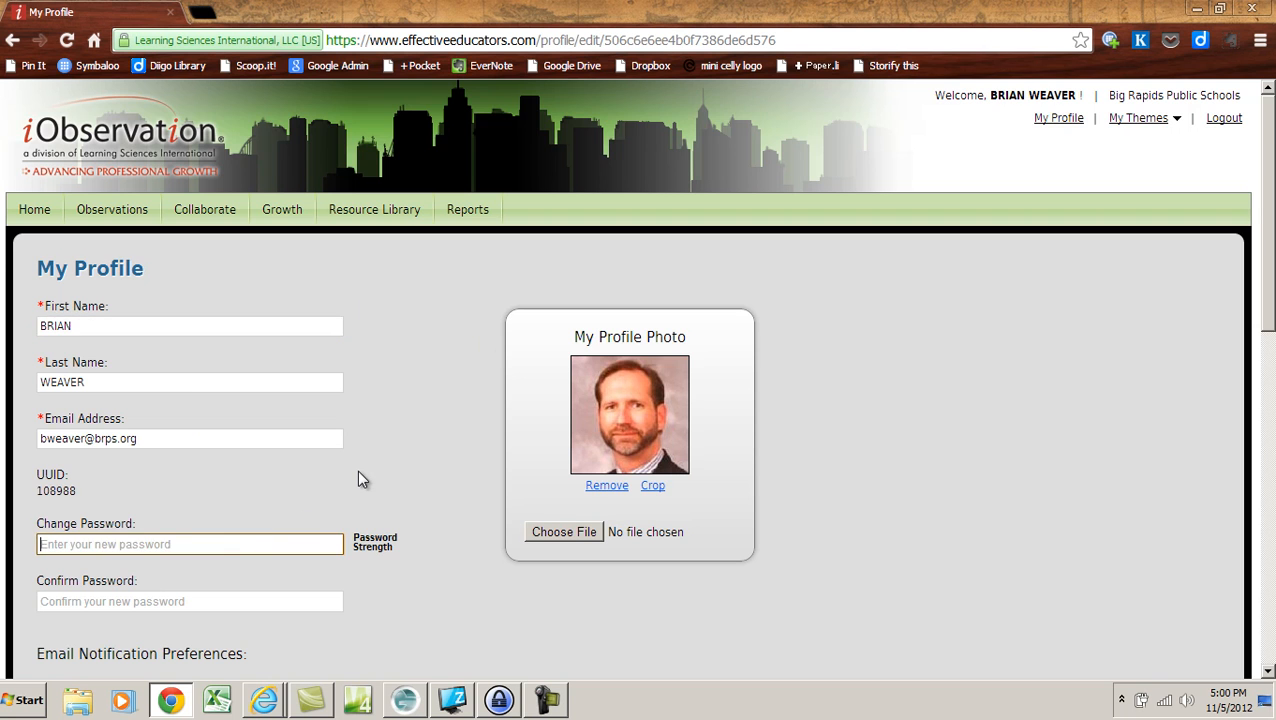
{"action": "scroll", "scroll_direction": "down", "scroll_amount": 3}
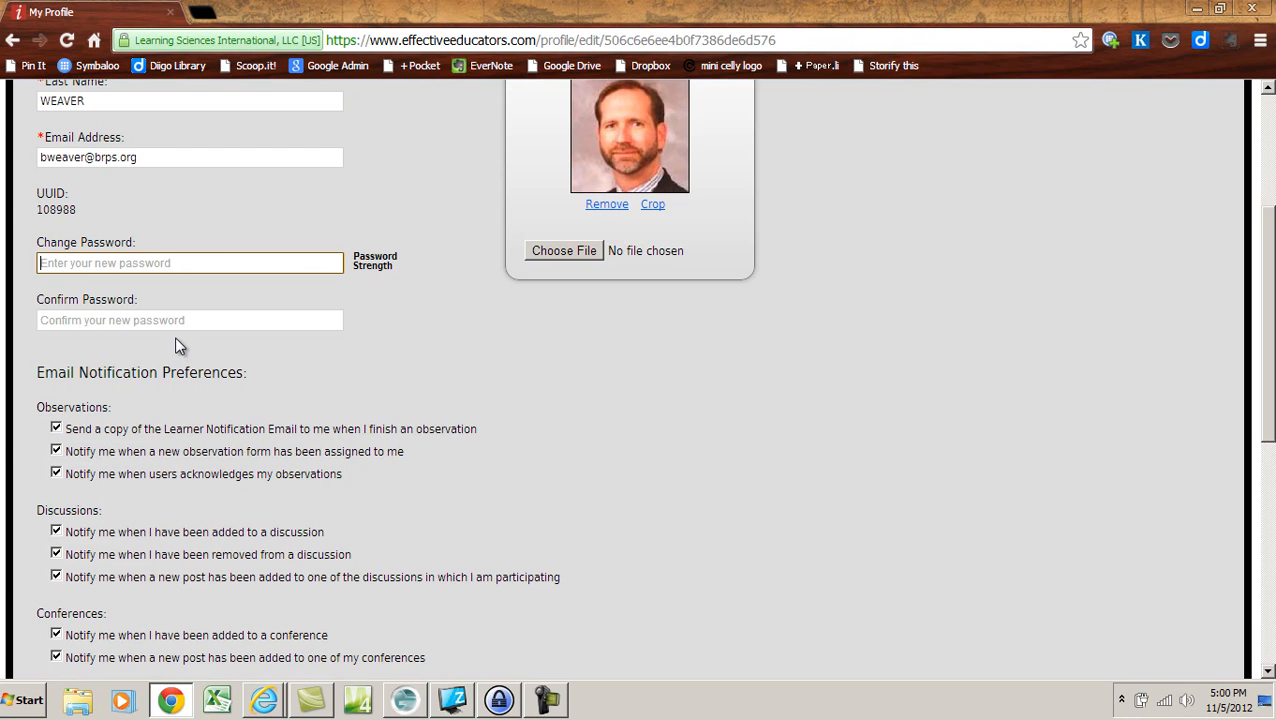
{"action": "scroll", "scroll_direction": "down", "scroll_amount": 3}
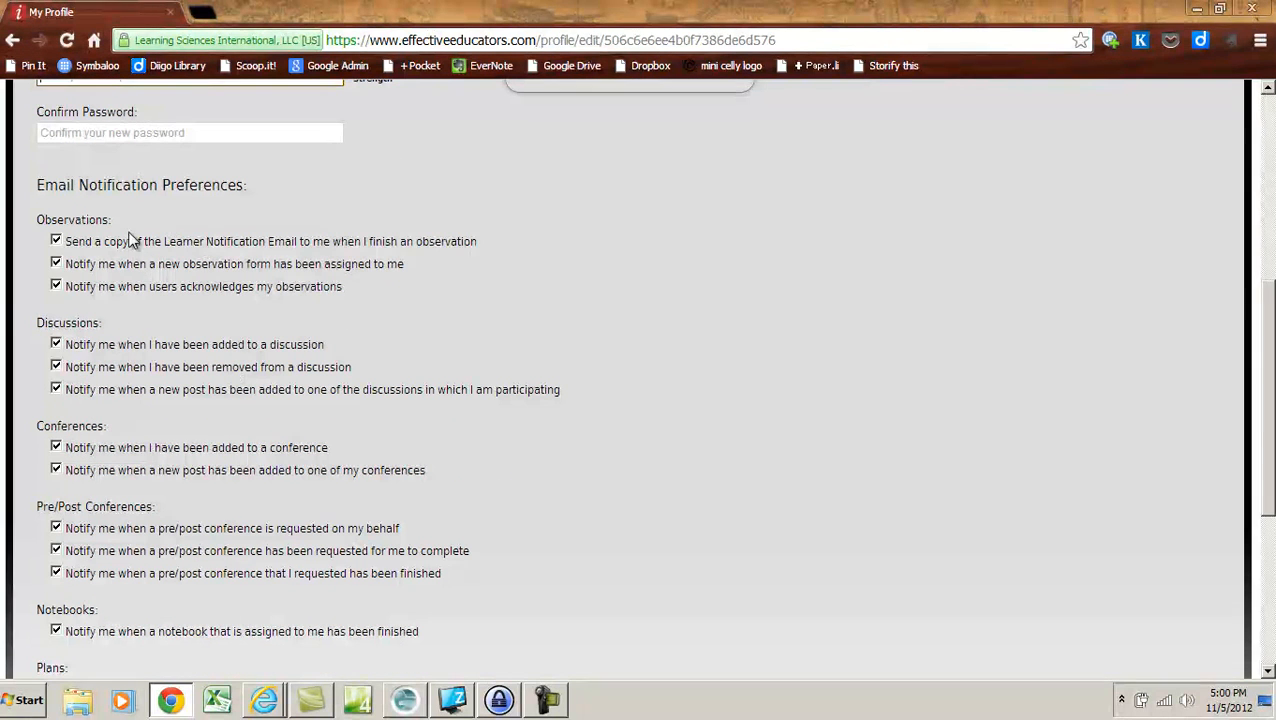
{"action": "scroll", "scroll_direction": "down", "scroll_amount": 3}
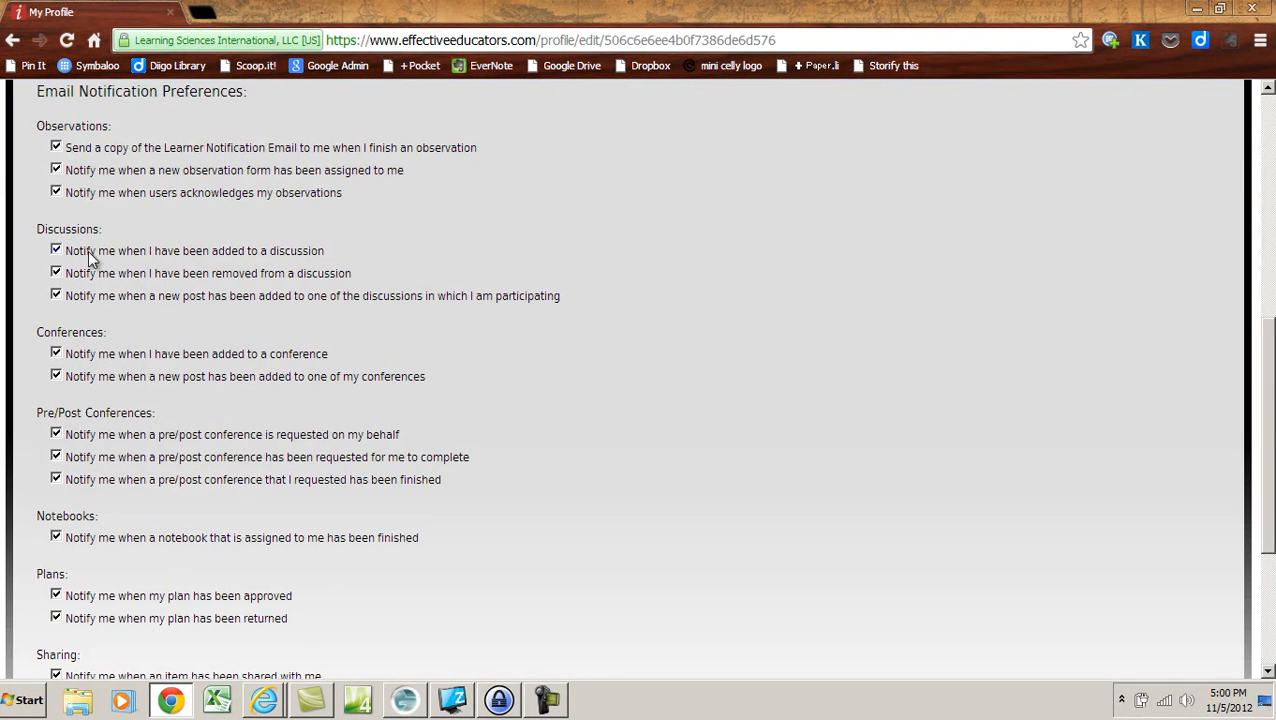
{"action": "scroll", "scroll_direction": "up", "scroll_amount": 3}
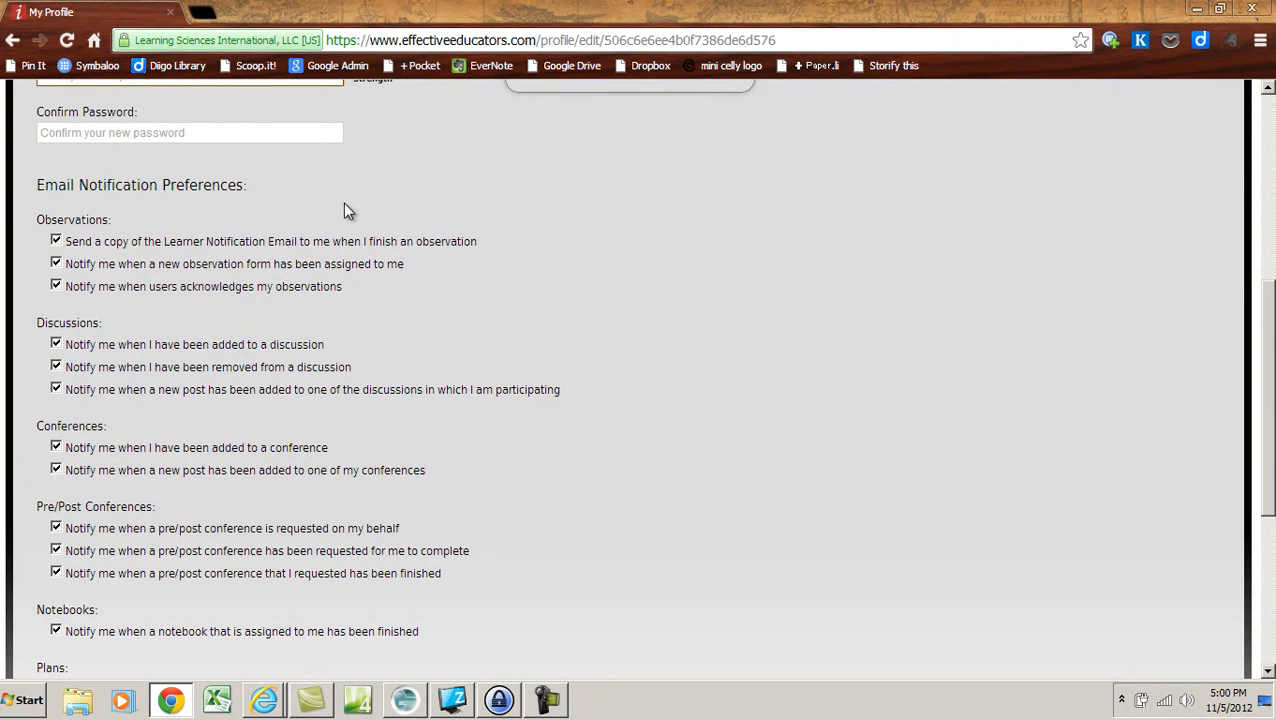
{"action": "mouse_move", "coordinate": [92, 258]}
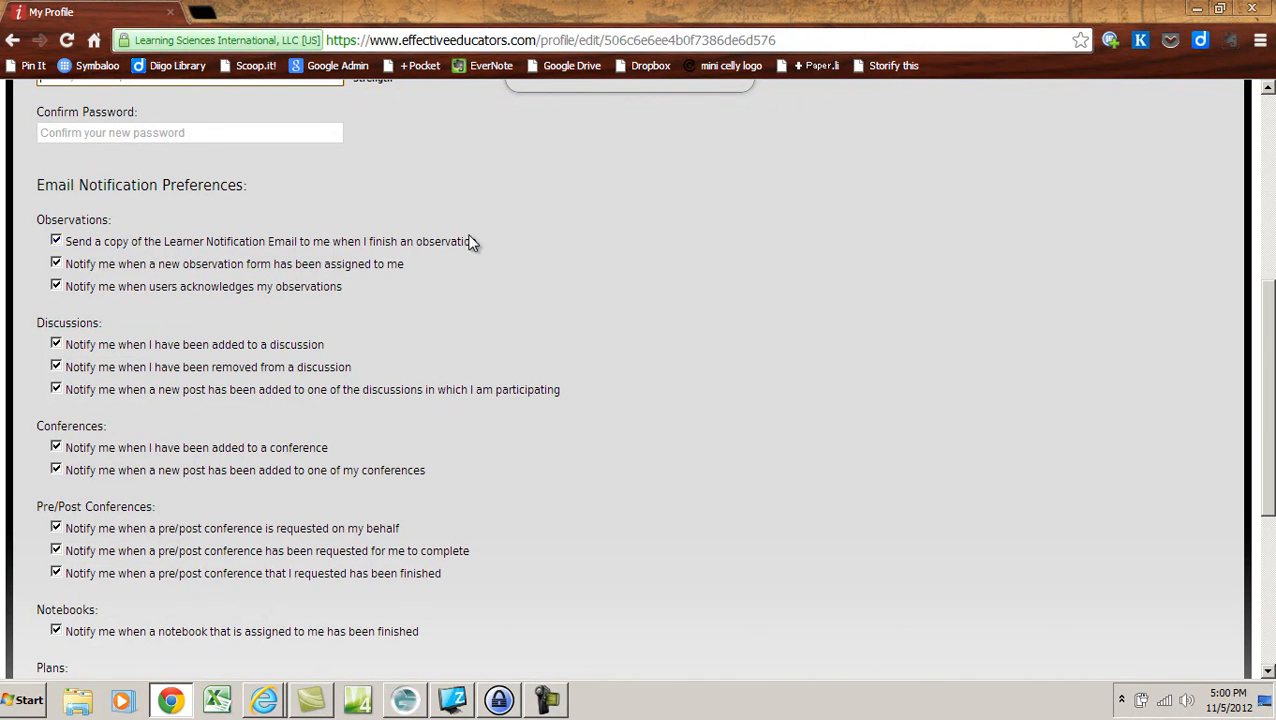
{"action": "mouse_move", "coordinate": [95, 287]}
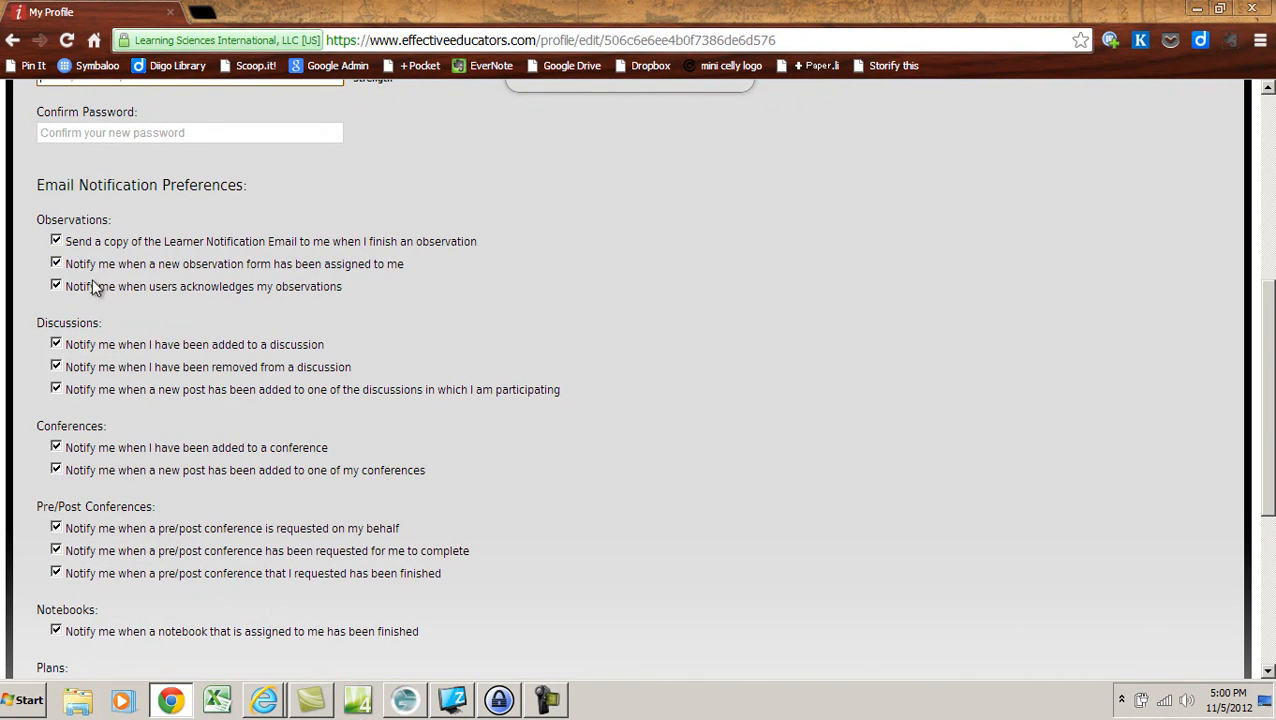
{"action": "mouse_move", "coordinate": [400, 277]}
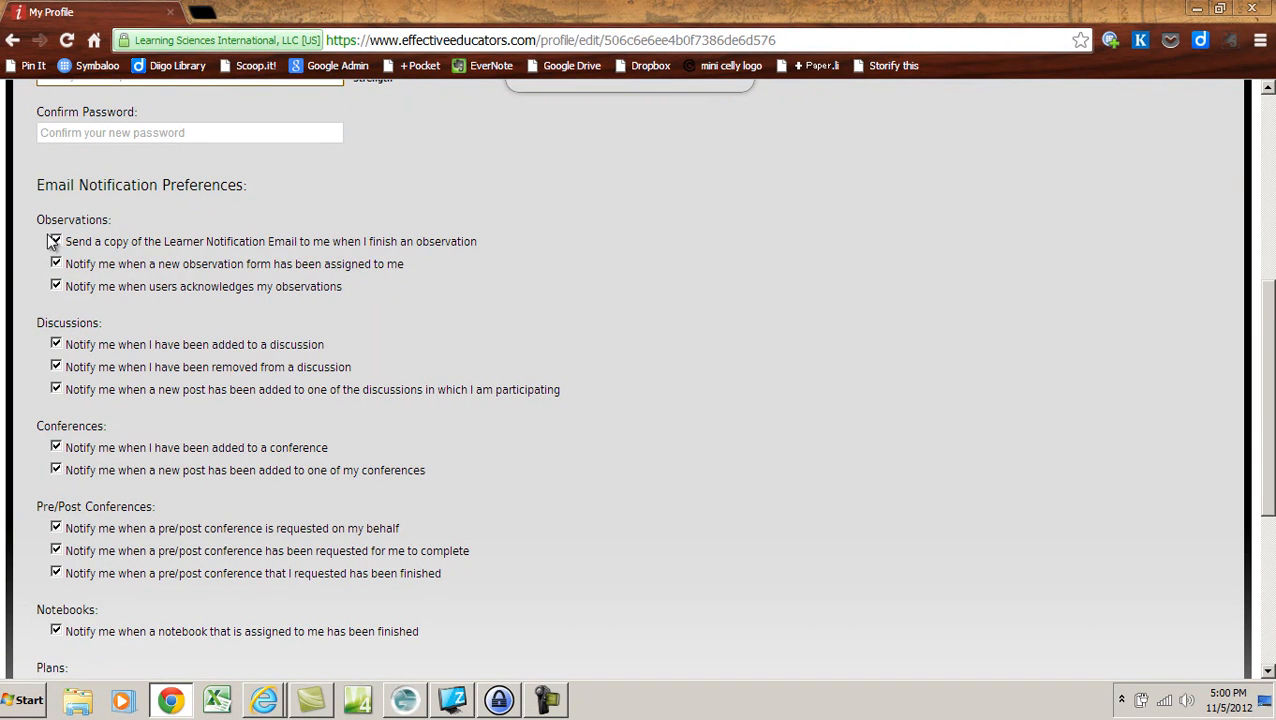
{"action": "left_click", "coordinate": [56, 241]}
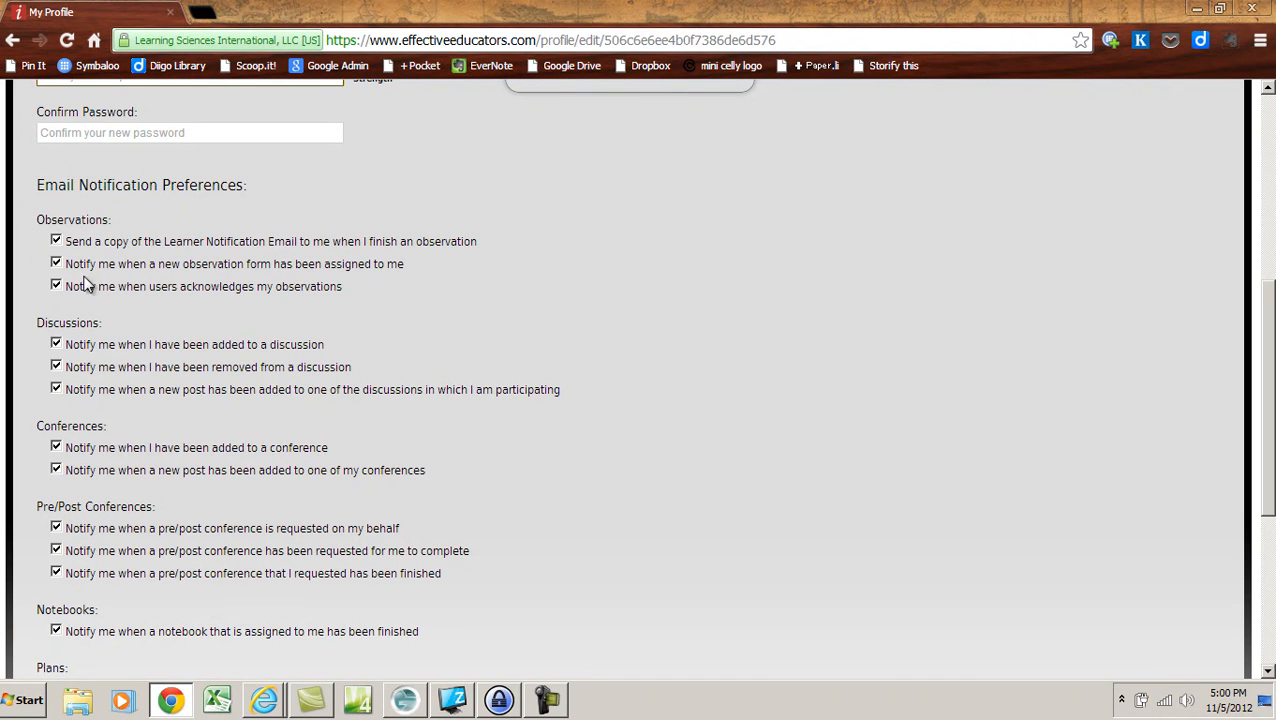
{"action": "mouse_move", "coordinate": [147, 315]}
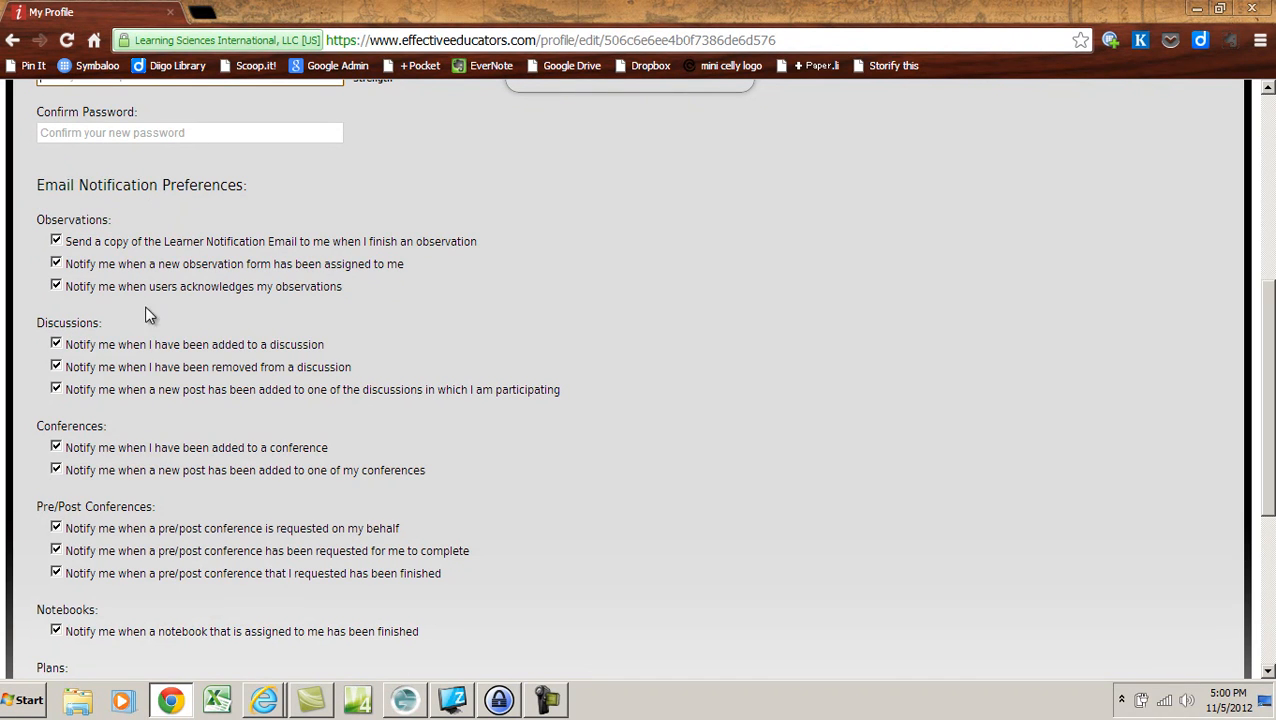
{"action": "mouse_move", "coordinate": [130, 425]}
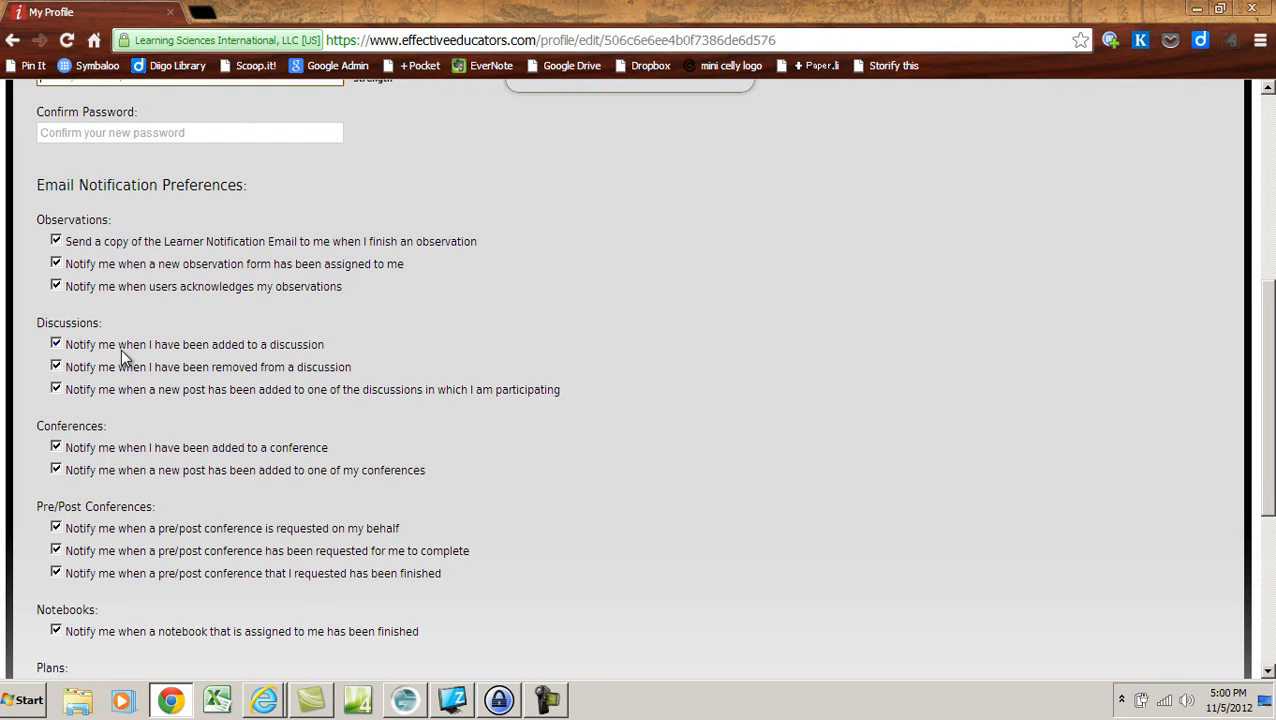
{"action": "mouse_move", "coordinate": [213, 457]}
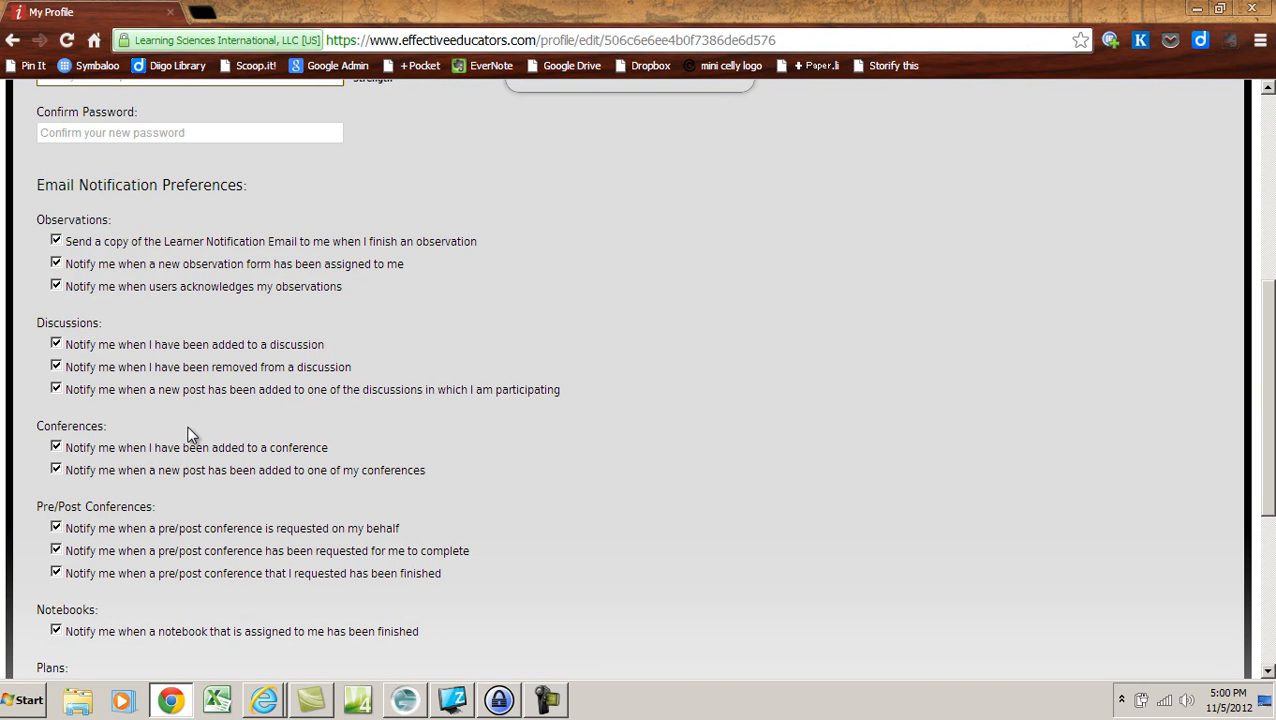
{"action": "mouse_move", "coordinate": [208, 470]}
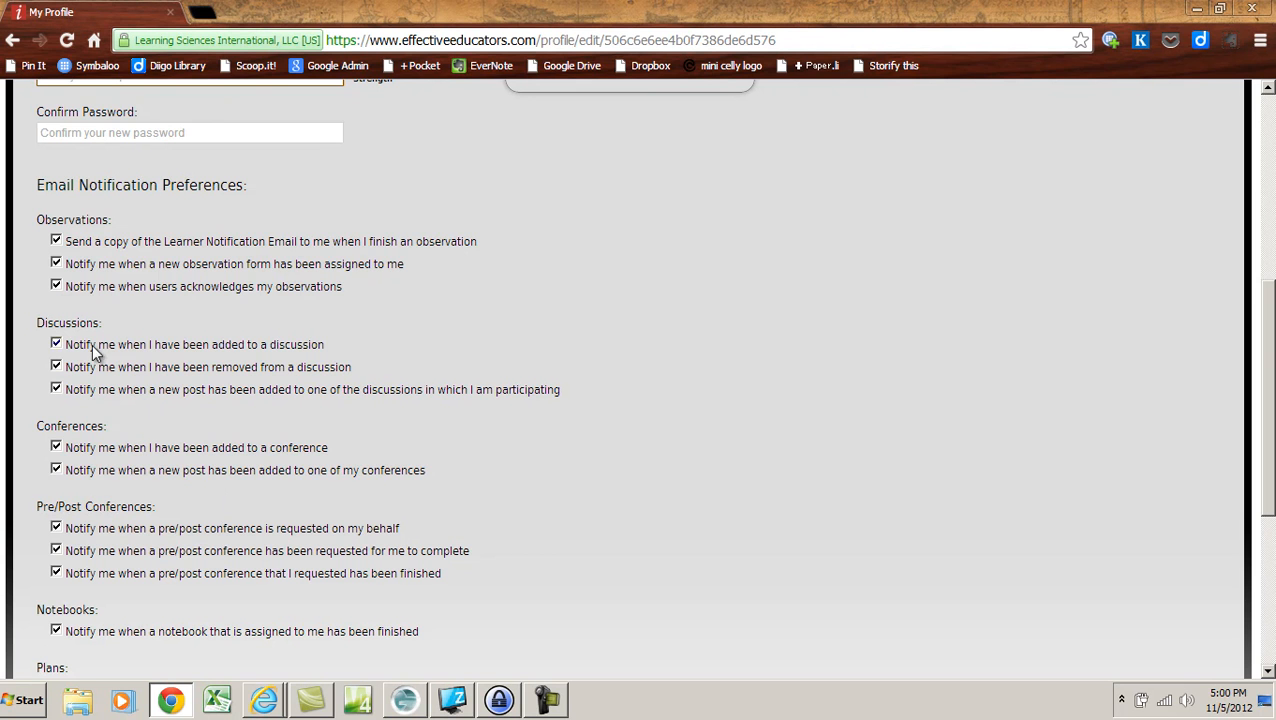
Step: Submit the My Profile form using the Save button at the bottom
{"action": "scroll", "scroll_direction": "down", "scroll_amount": 3}
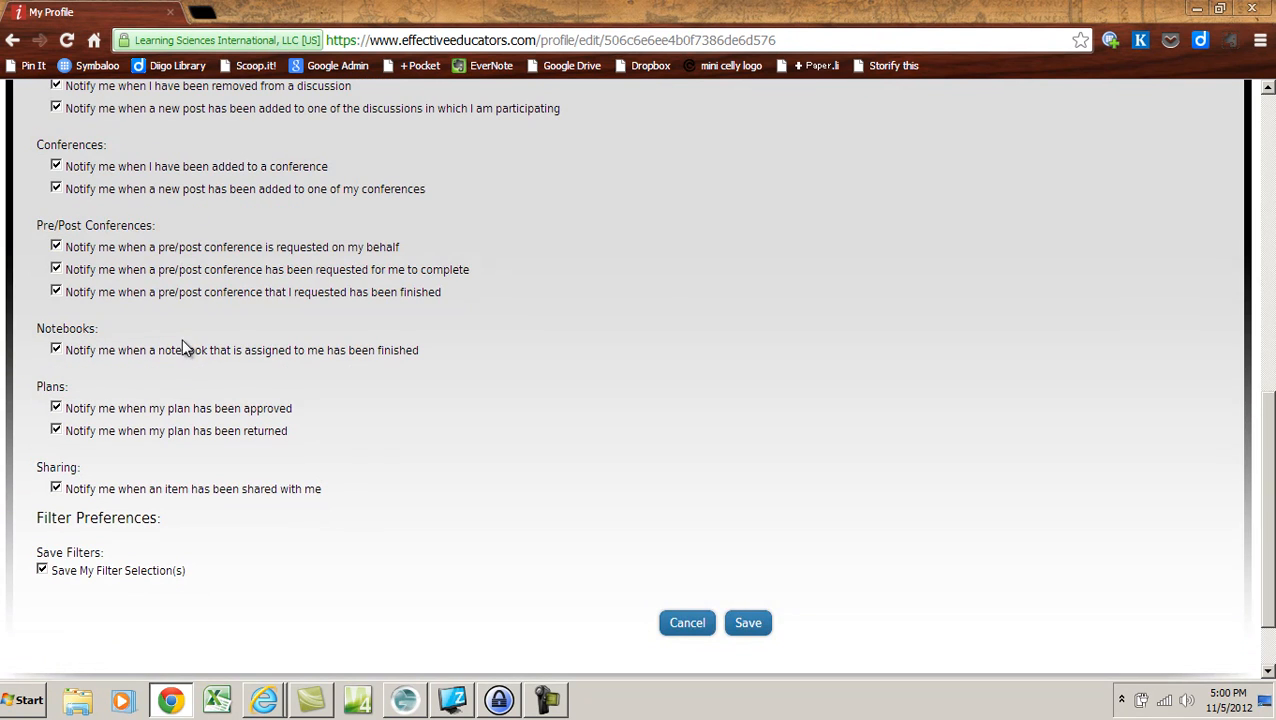
{"action": "mouse_move", "coordinate": [387, 445]}
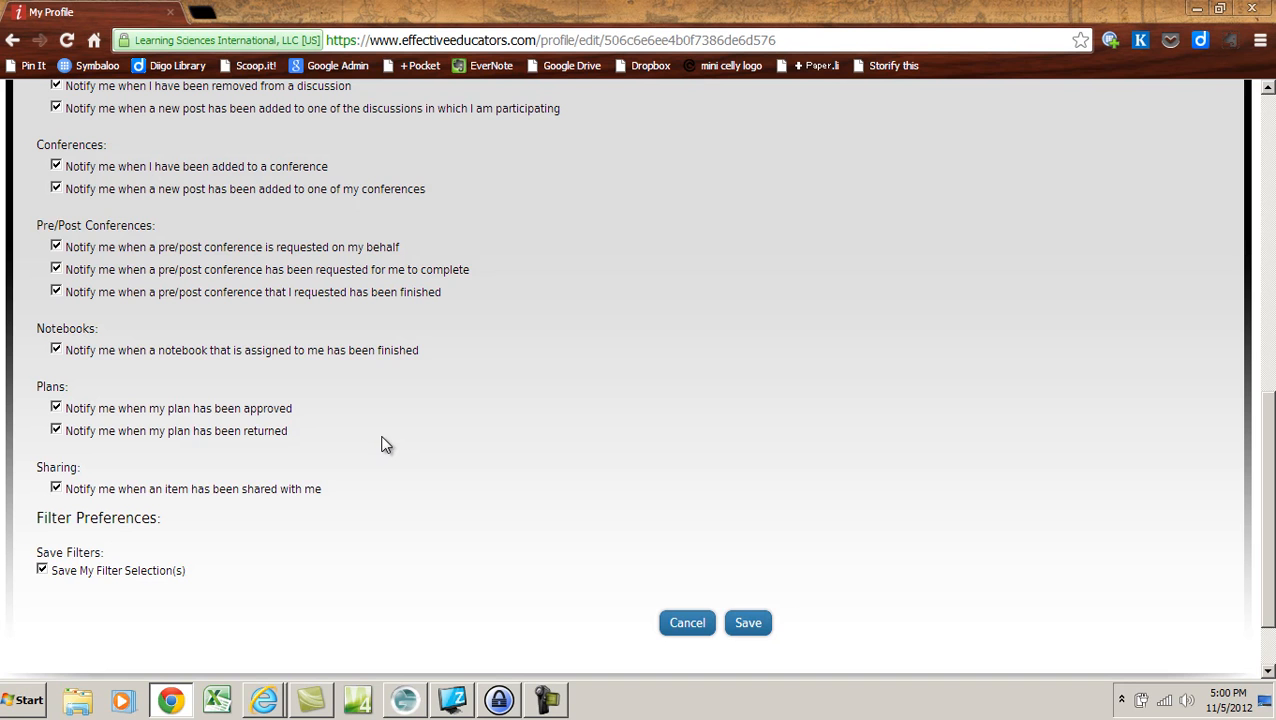
{"action": "scroll", "scroll_direction": "up", "scroll_amount": 3}
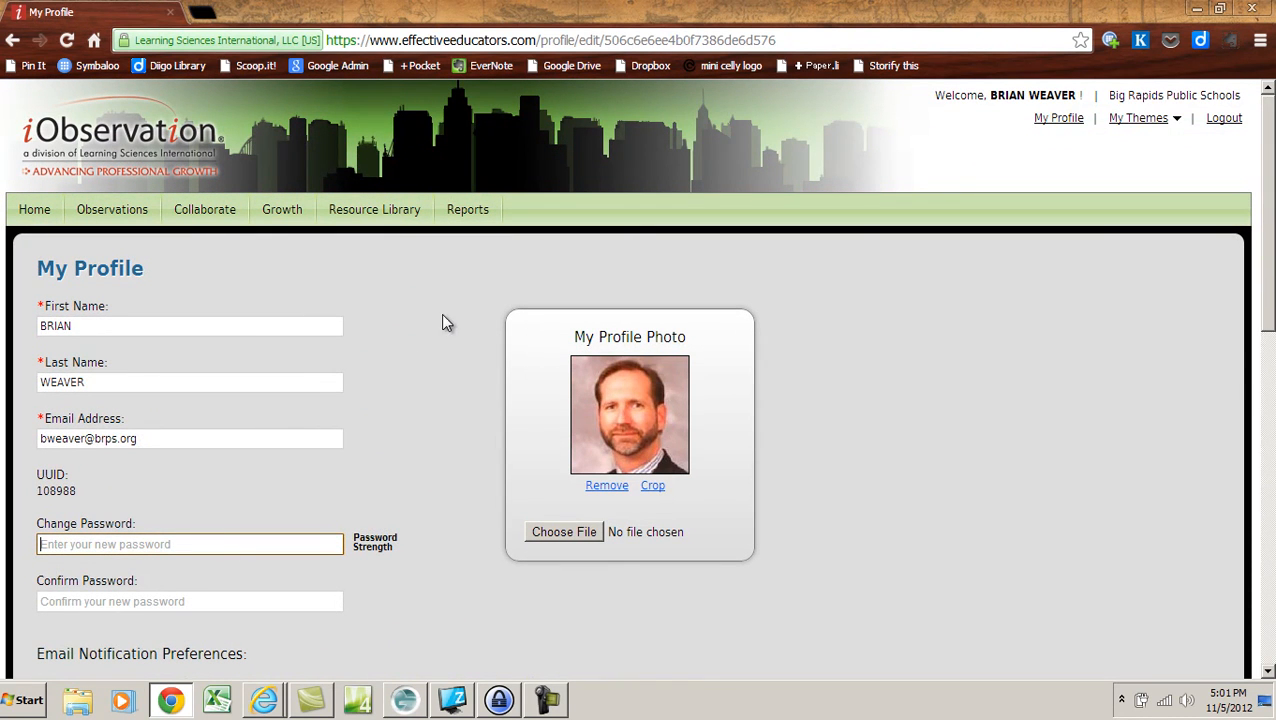
{"action": "mouse_move", "coordinate": [443, 341]}
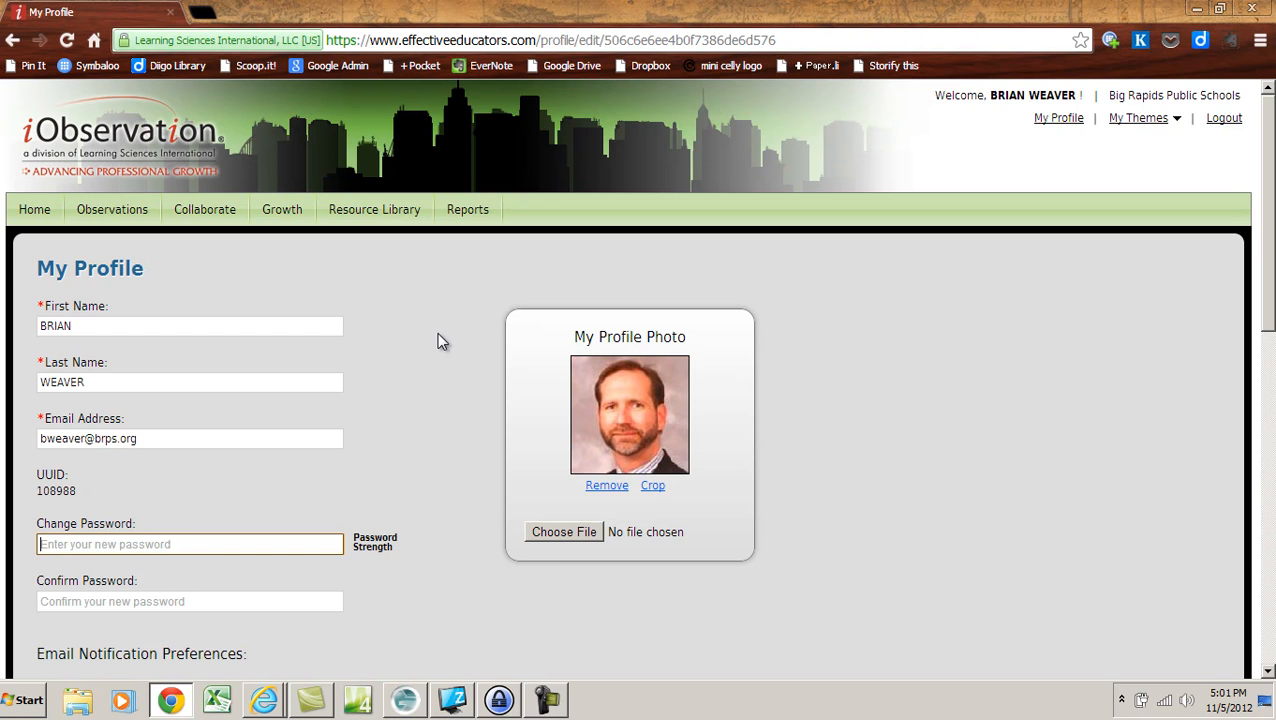
{"action": "scroll", "scroll_direction": "down", "scroll_amount": 3}
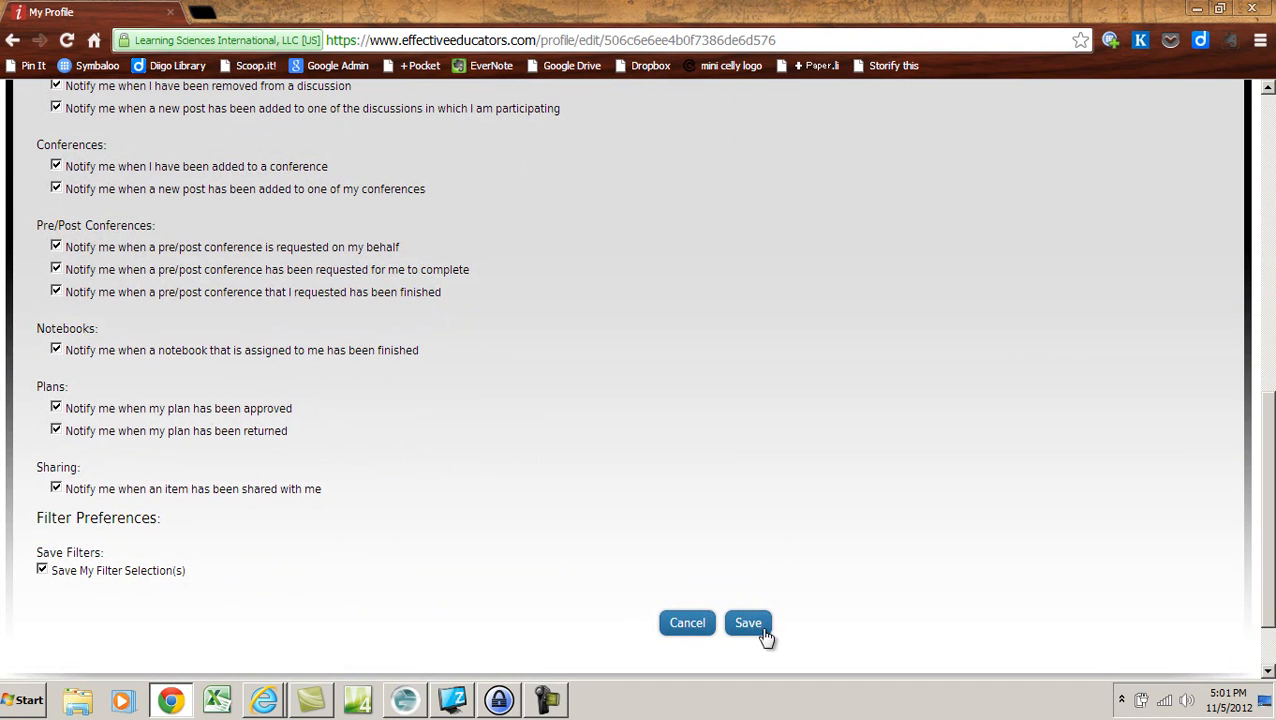
{"action": "left_click", "coordinate": [748, 622]}
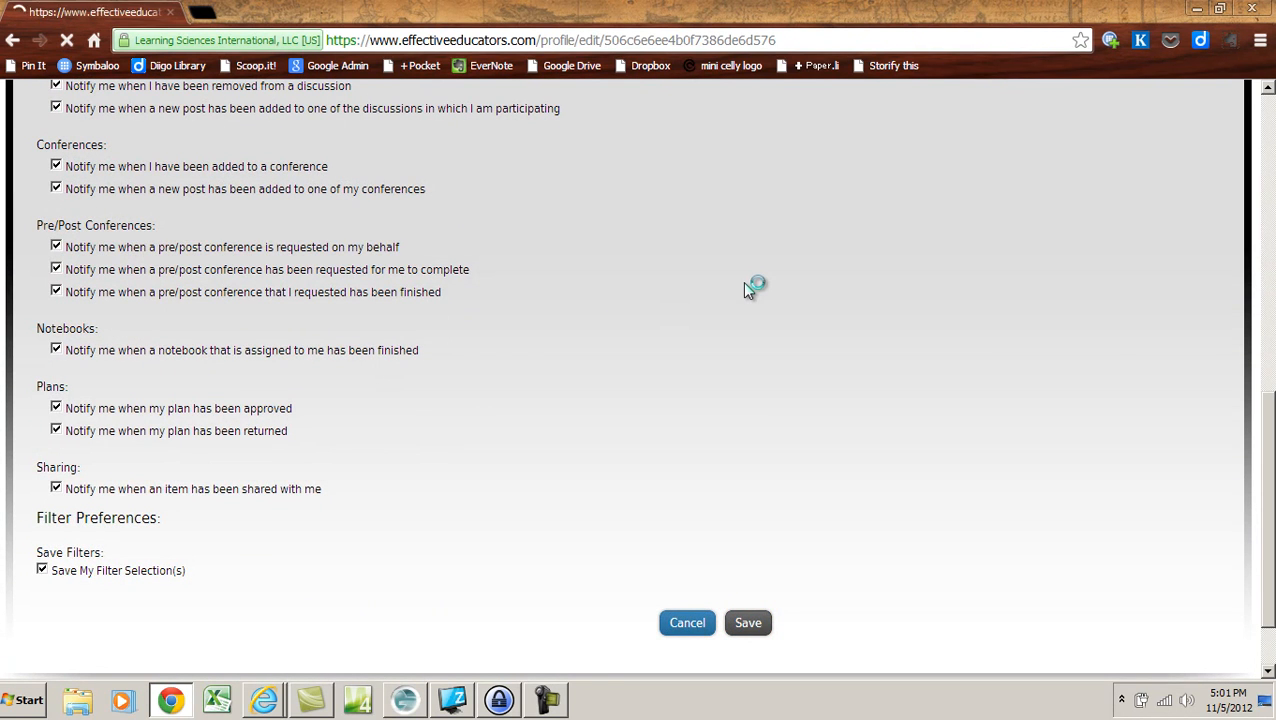
Step: Confirm the reloaded page shows 'The profile was updated successfully'
{"action": "left_click", "coordinate": [748, 622]}
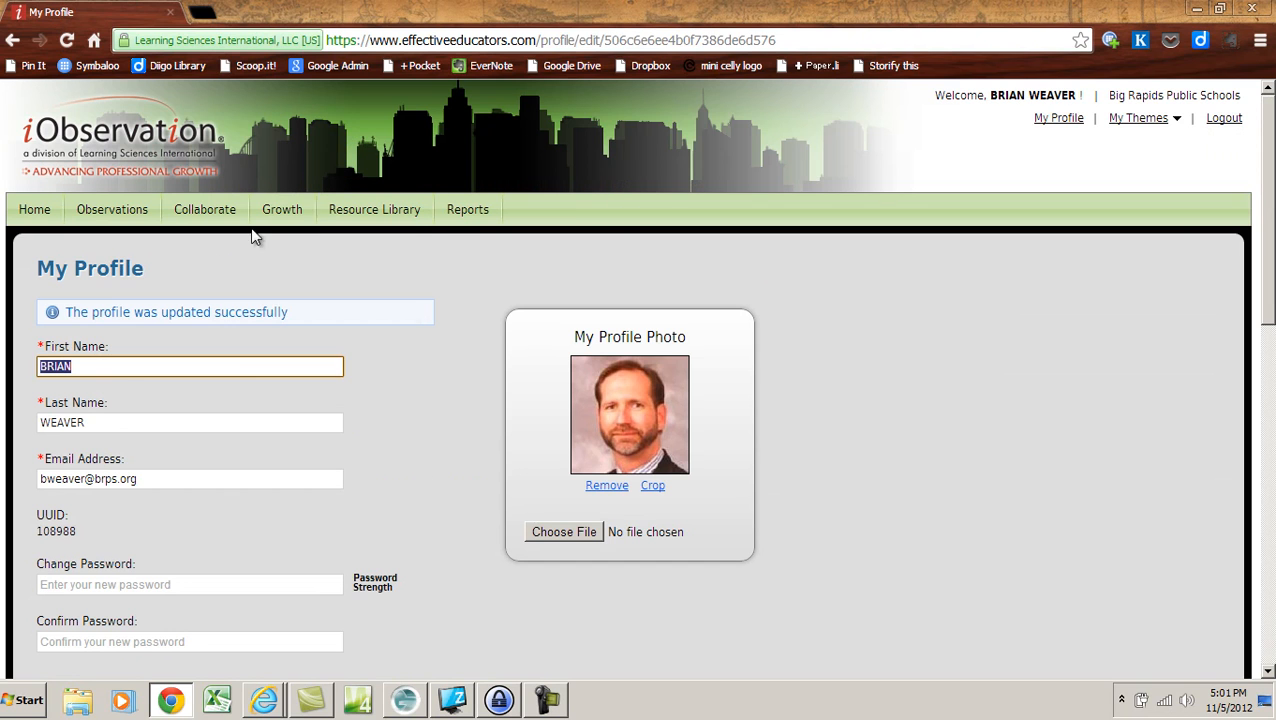
{"action": "mouse_move", "coordinate": [1007, 341]}
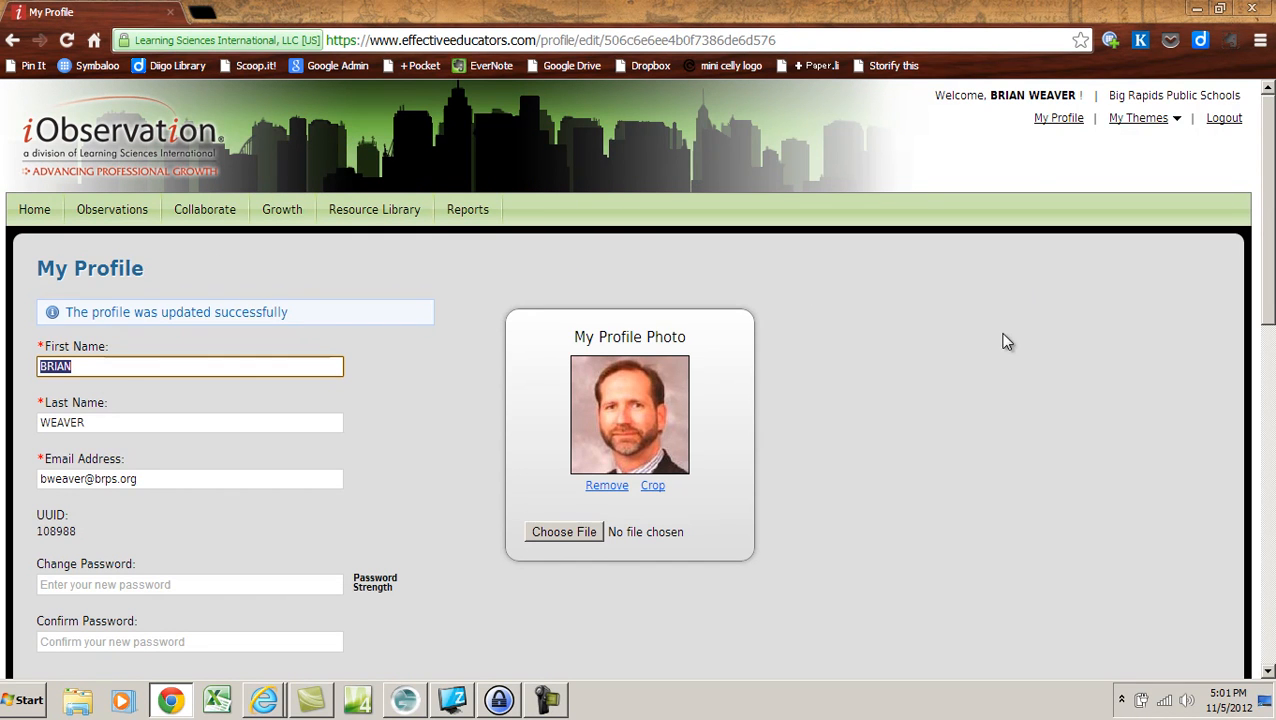
{"action": "mouse_move", "coordinate": [1040, 413]}
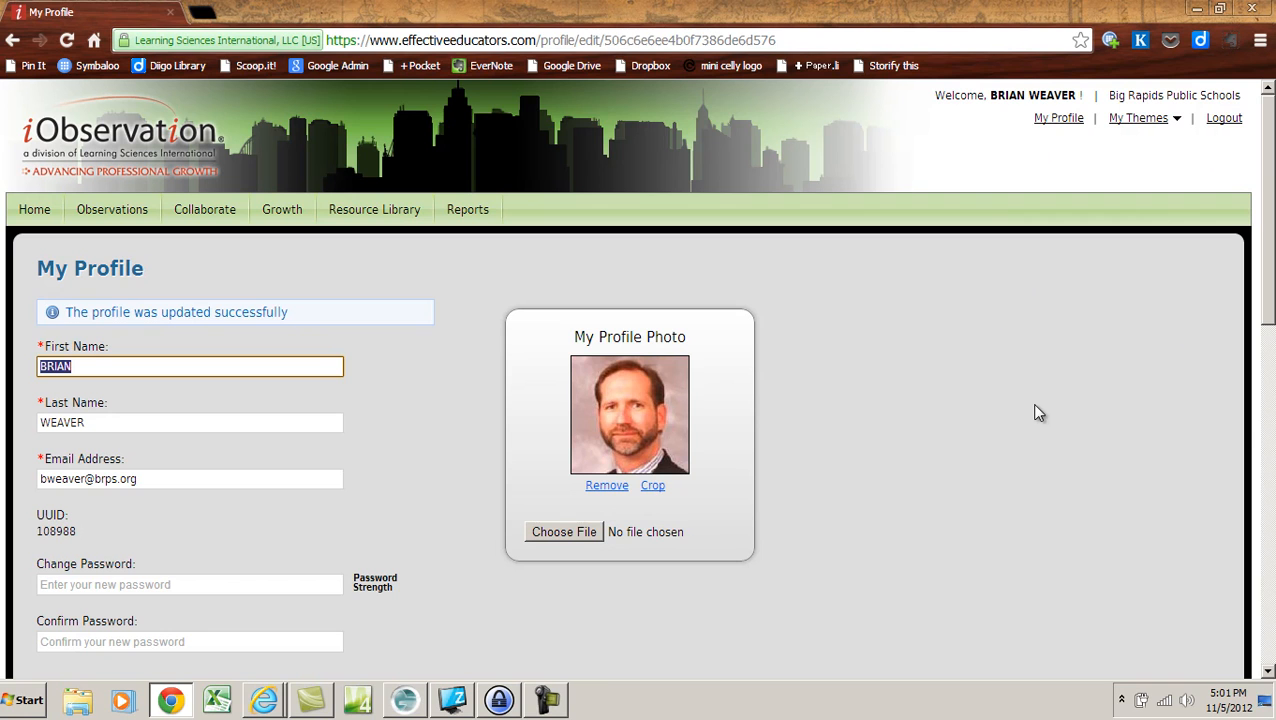
{"action": "mouse_move", "coordinate": [427, 293]}
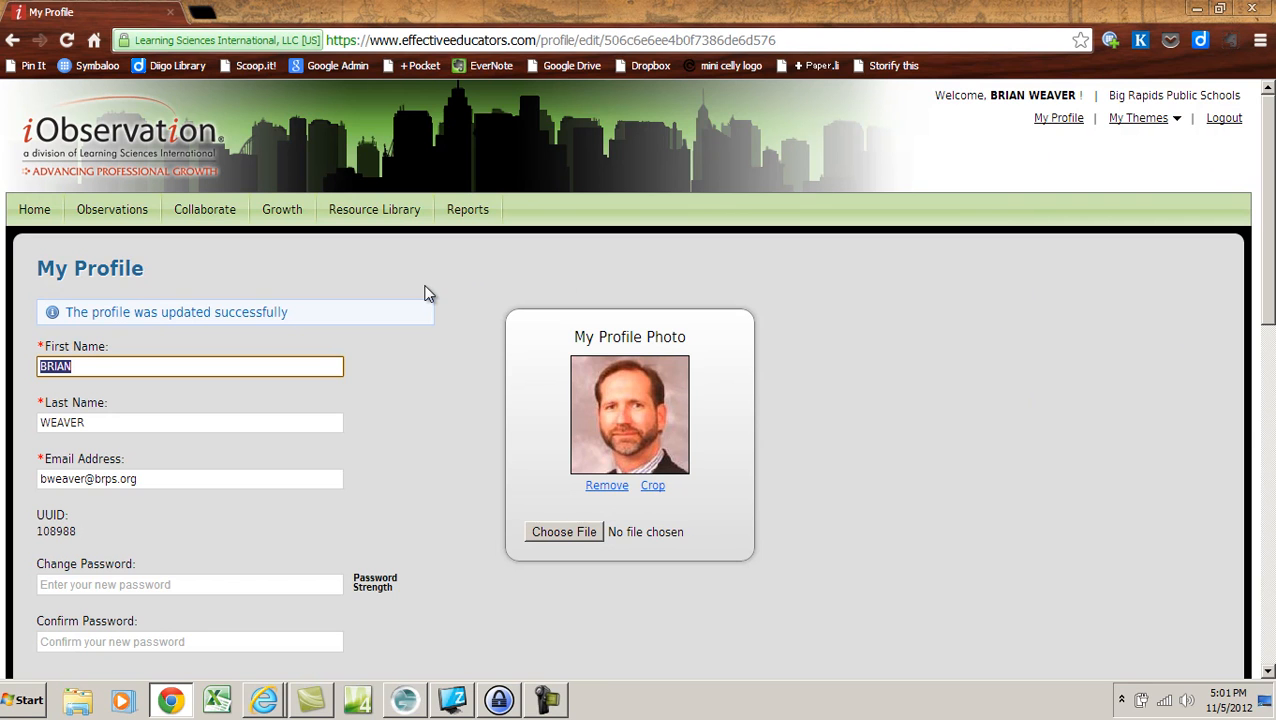
{"action": "mouse_move", "coordinate": [1001, 281]}
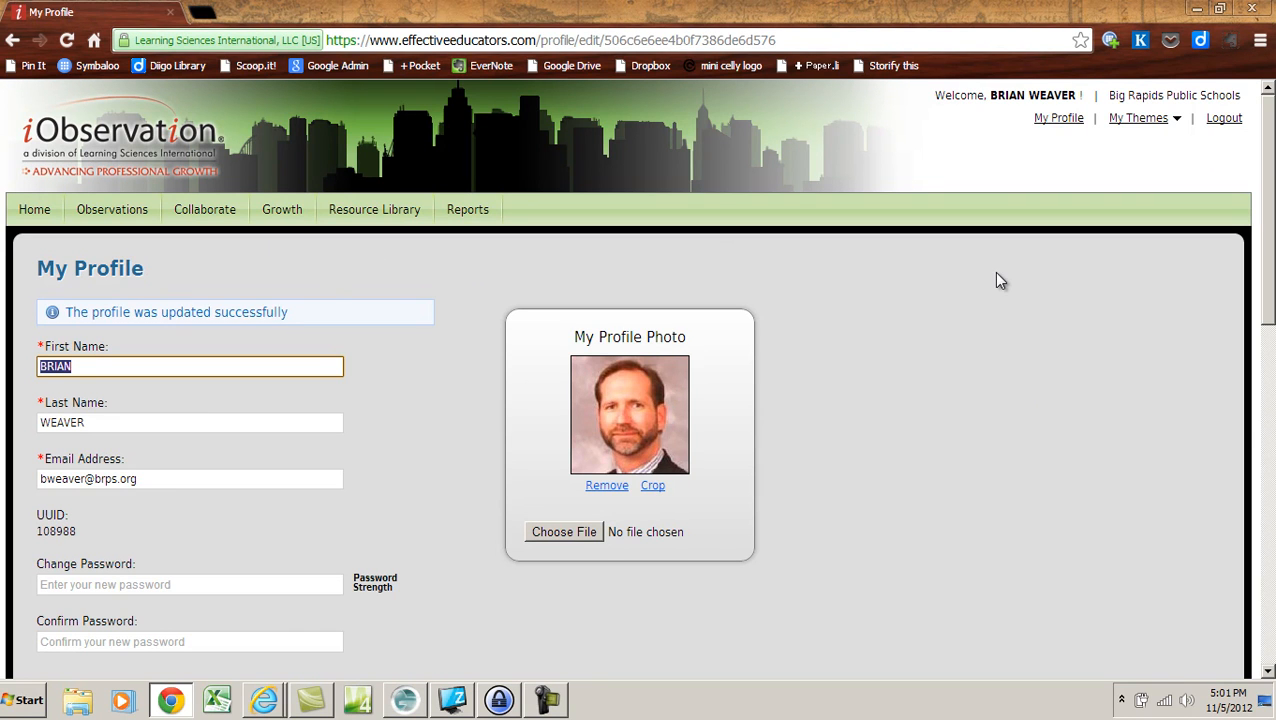